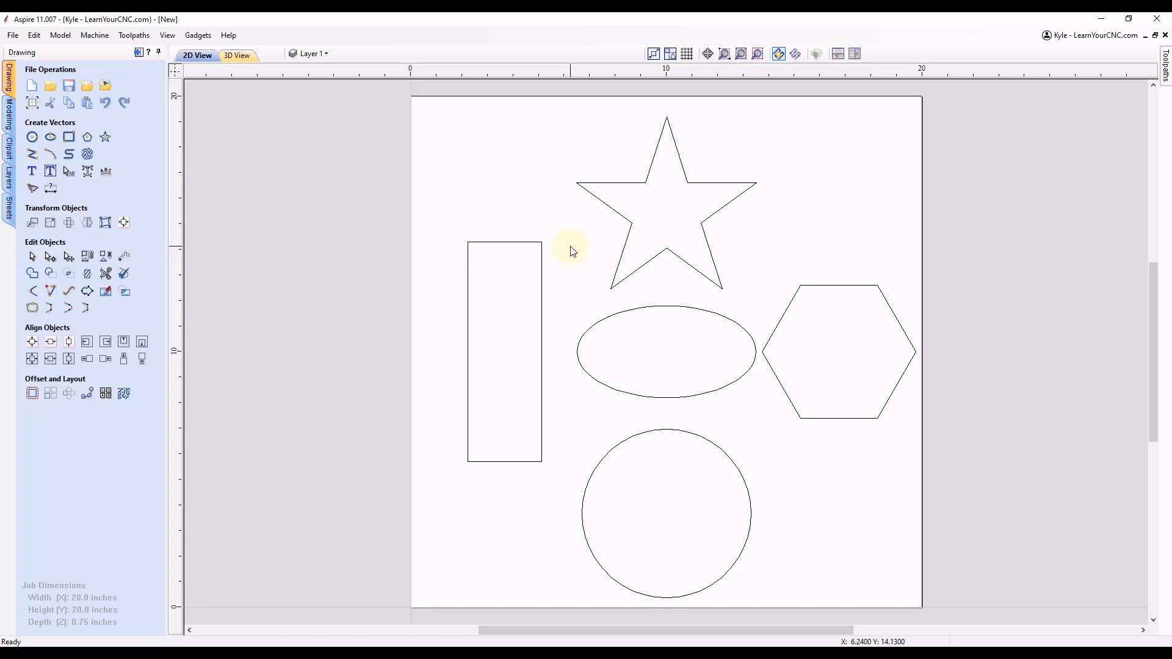
mouse_move(503, 256)
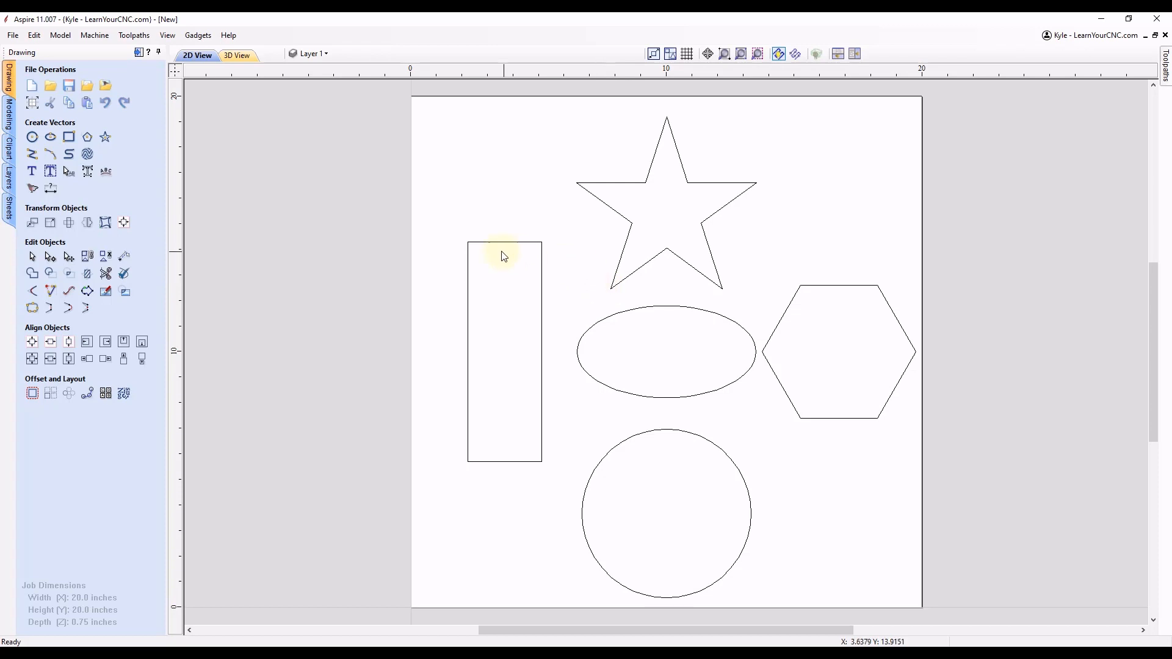
mouse_move(505, 323)
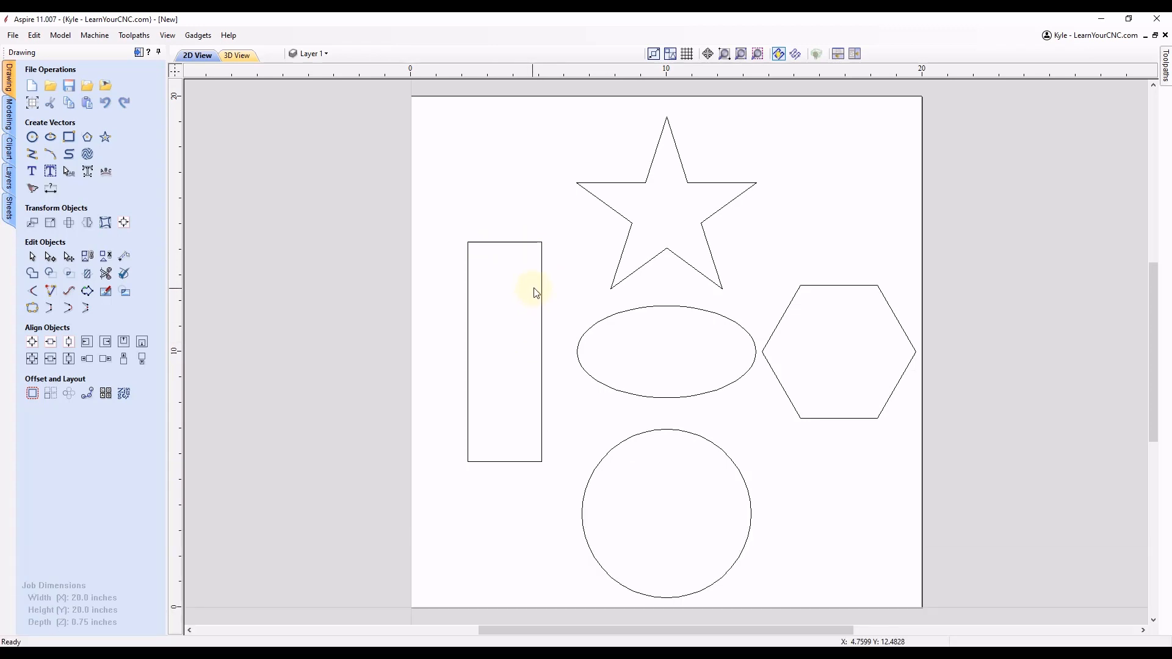
mouse_move(671, 255)
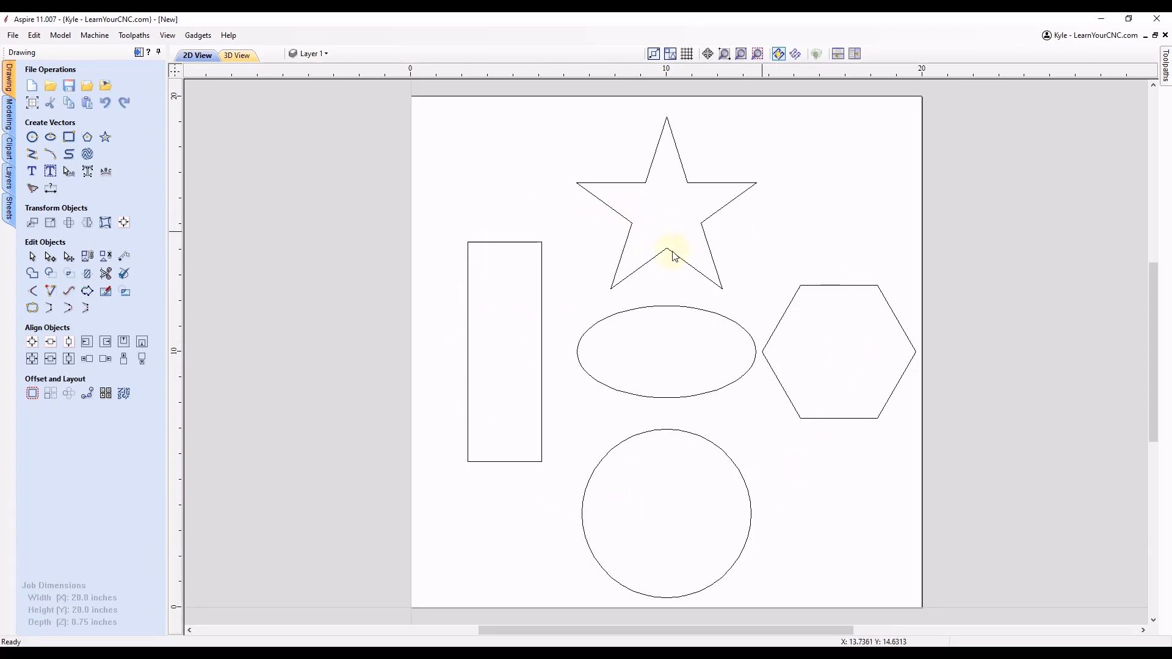
mouse_move(609, 292)
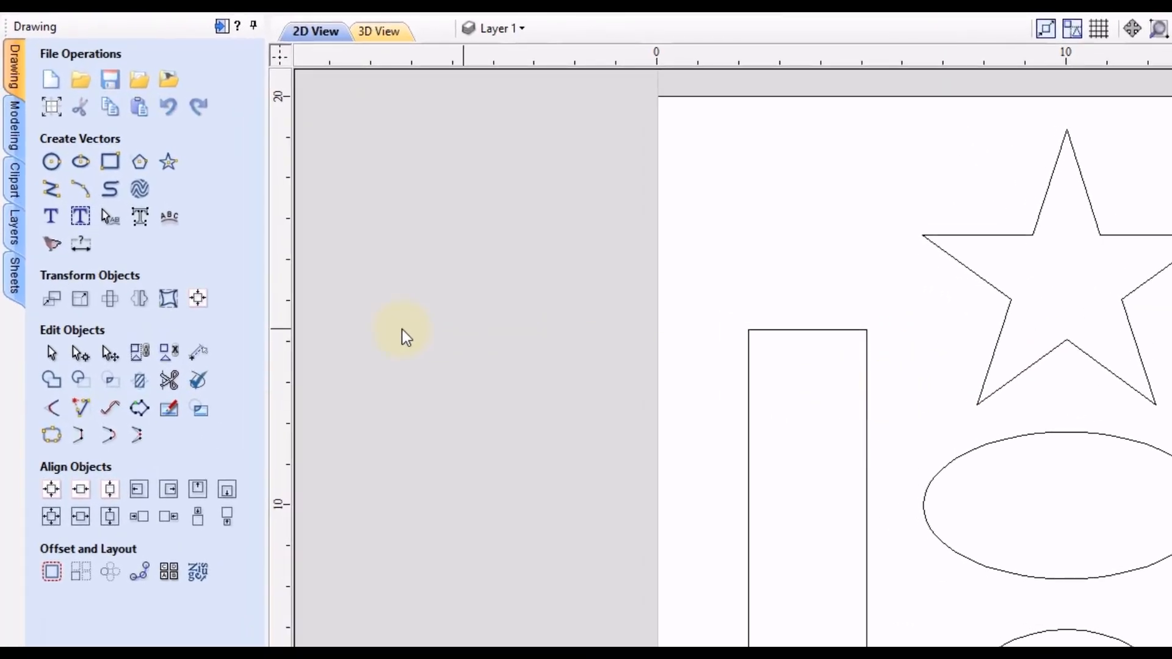
mouse_move(197, 353)
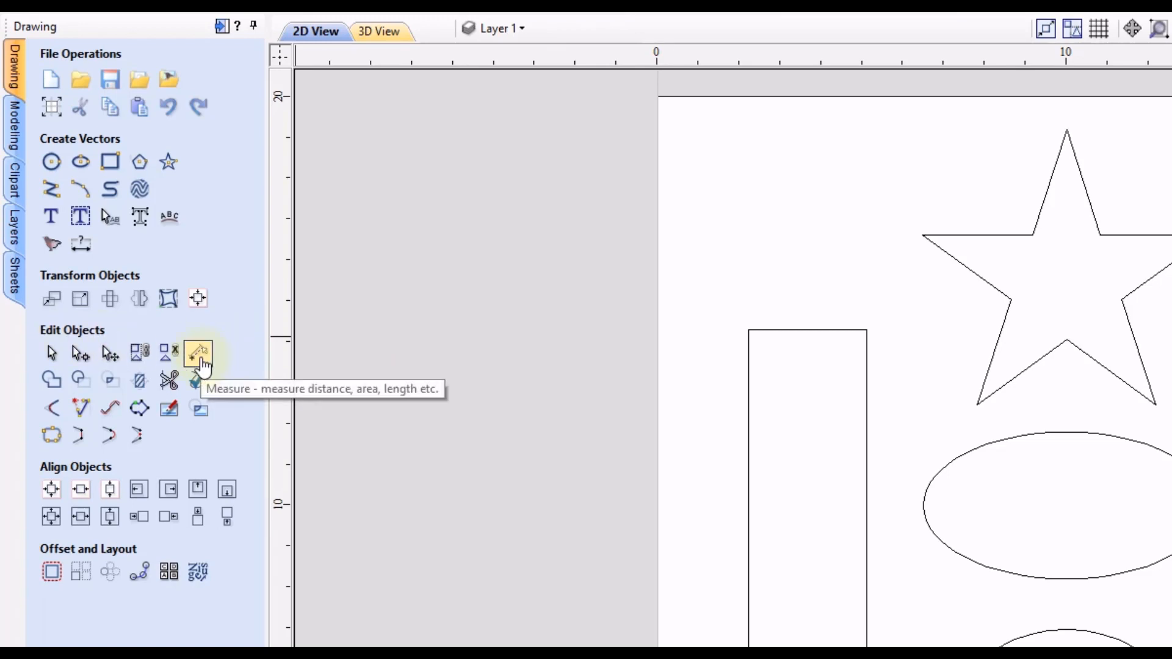
Open Measure / Inspect in Span / Contour Properties mode.
left_click(197, 353)
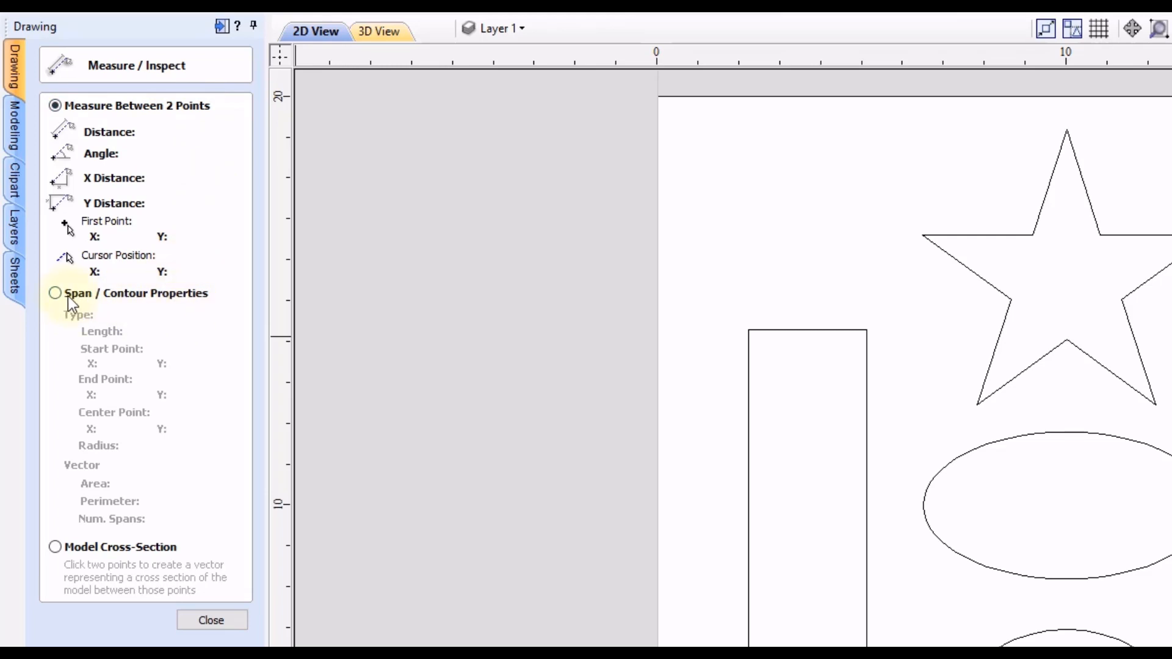
left_click(56, 293)
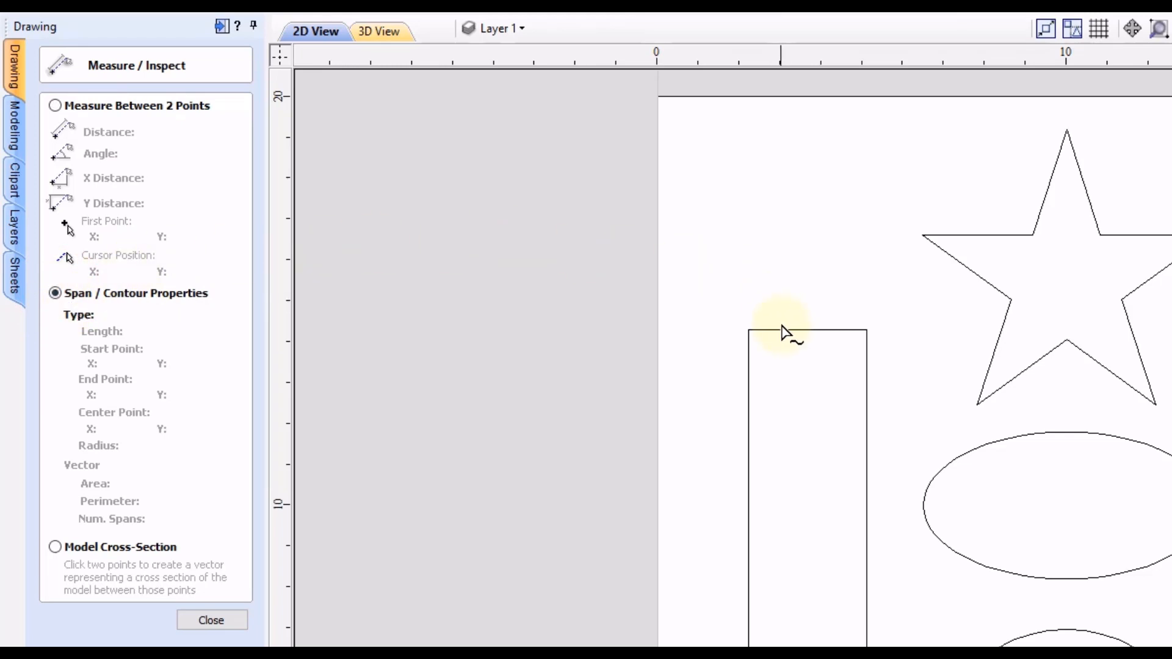
Inspect the tall rectangle's top edge, then a star edge (2.7014 in line, 10 spans).
left_click(803, 331)
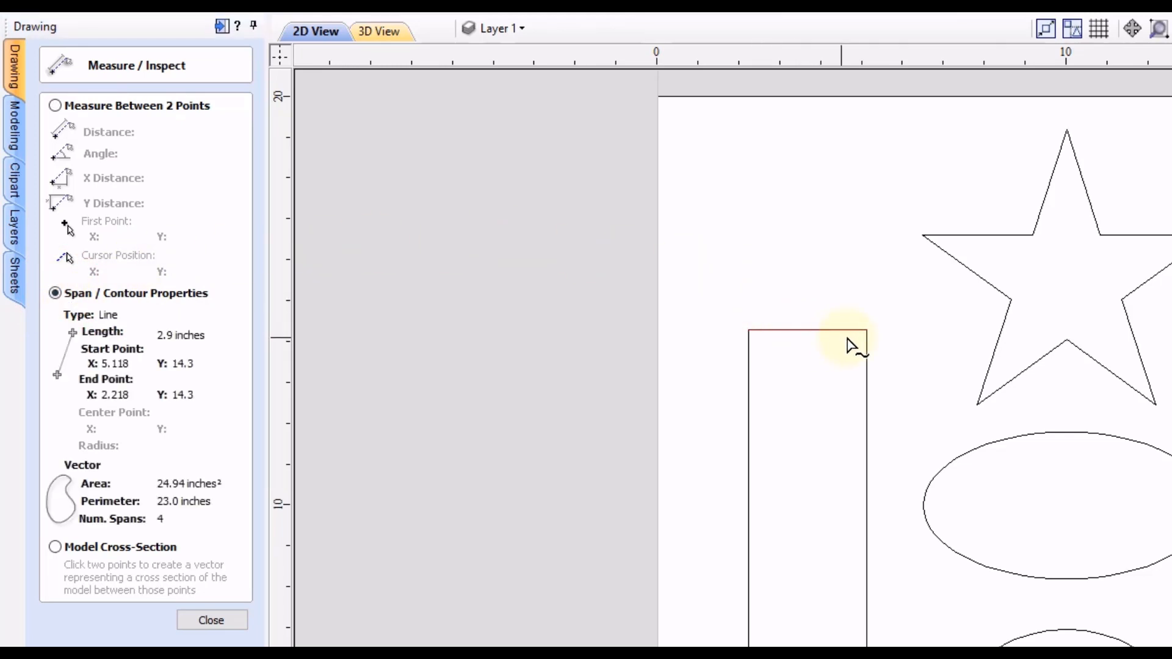
mouse_move(195, 331)
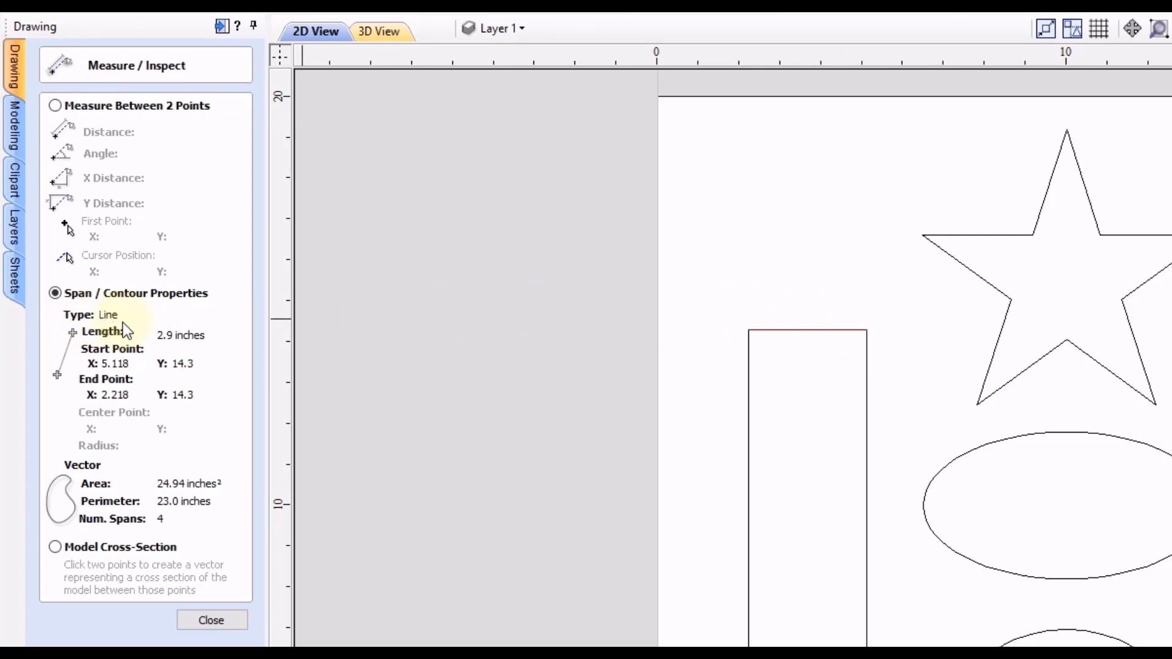
mouse_move(107, 329)
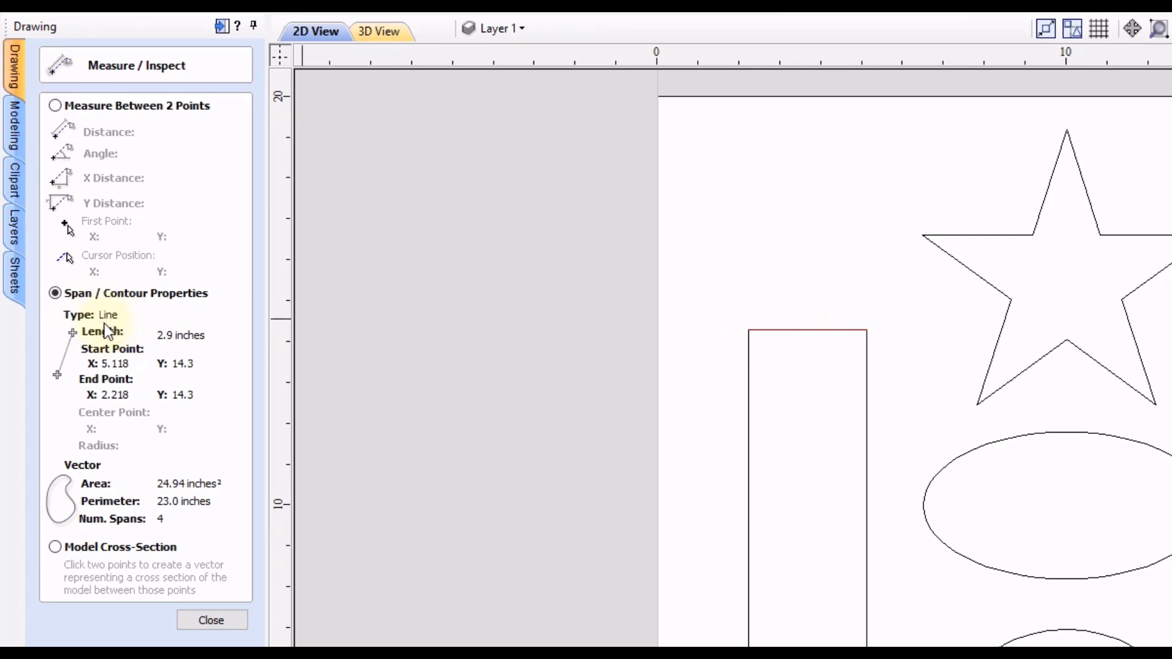
mouse_move(187, 350)
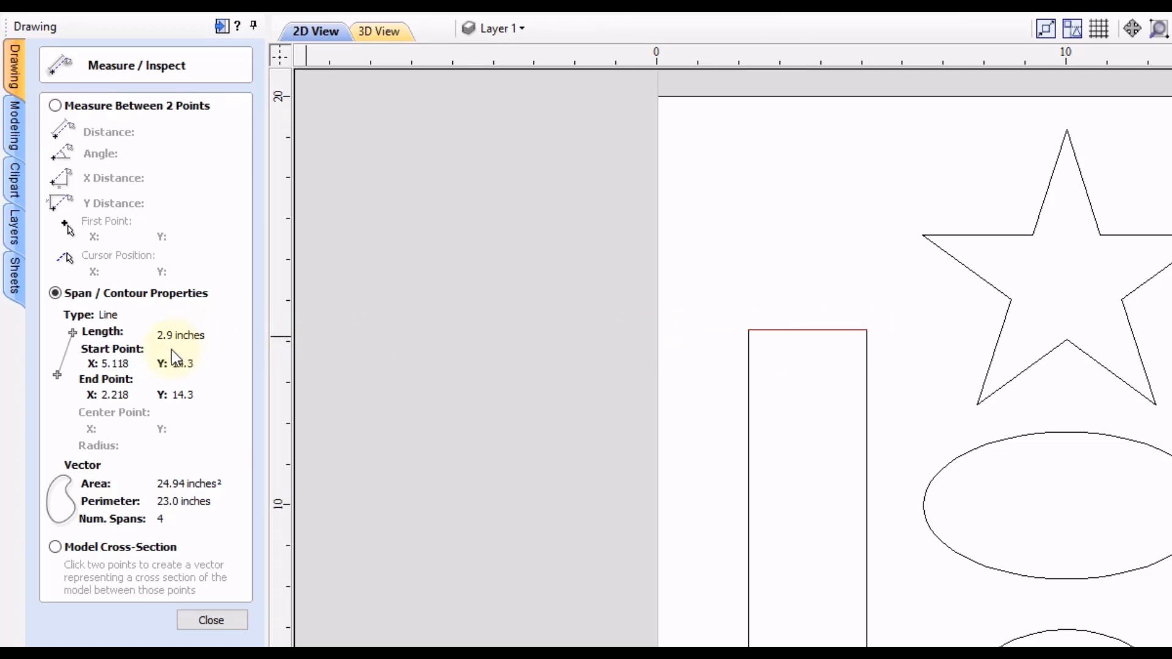
mouse_move(192, 354)
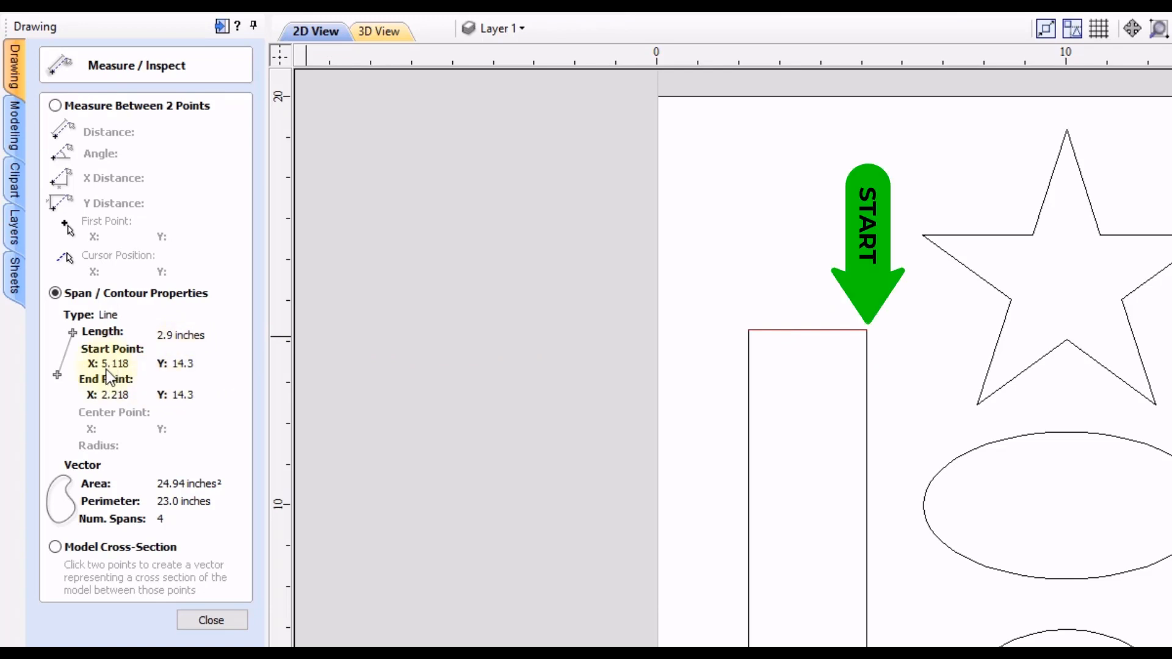
mouse_move(182, 397)
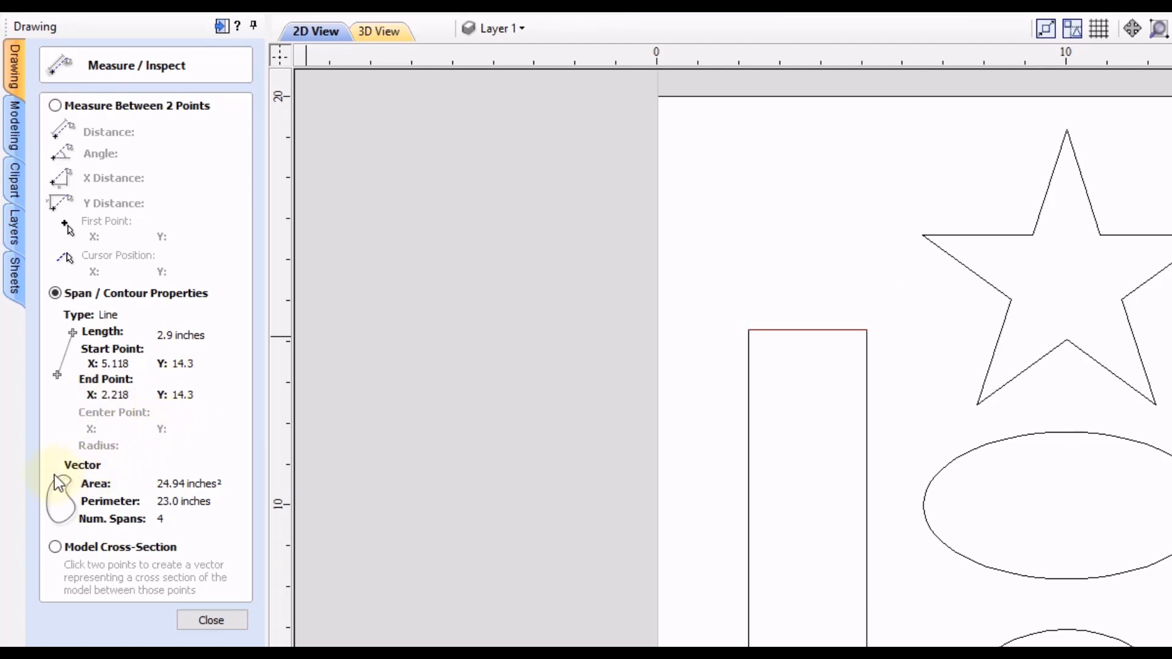
mouse_move(79, 481)
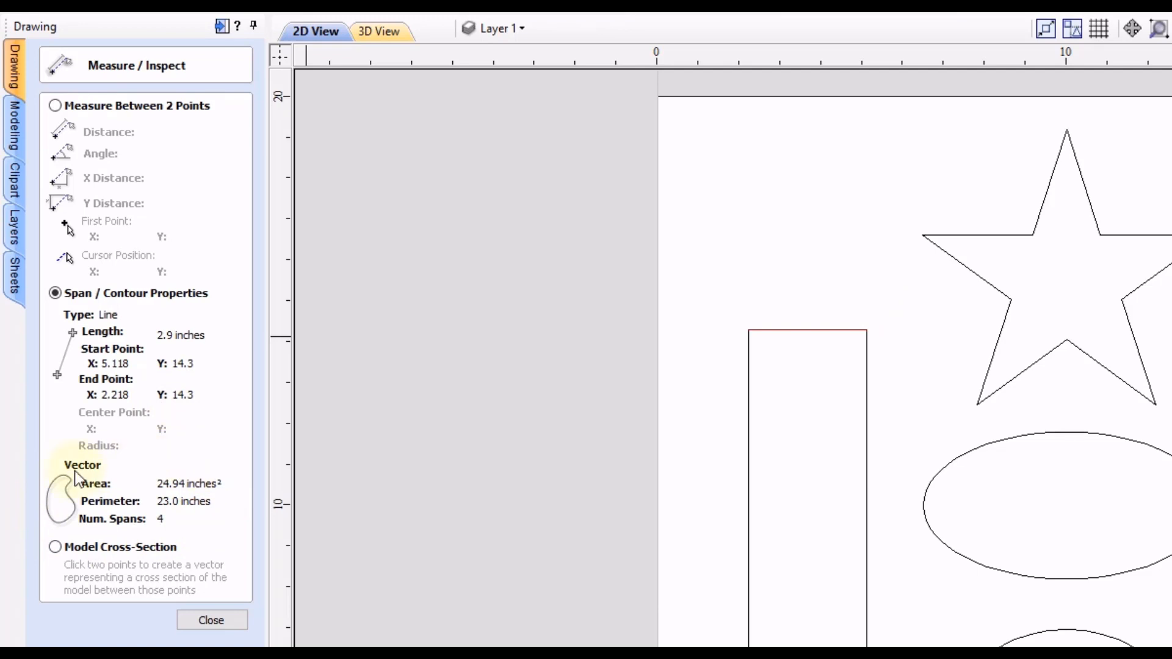
mouse_move(103, 489)
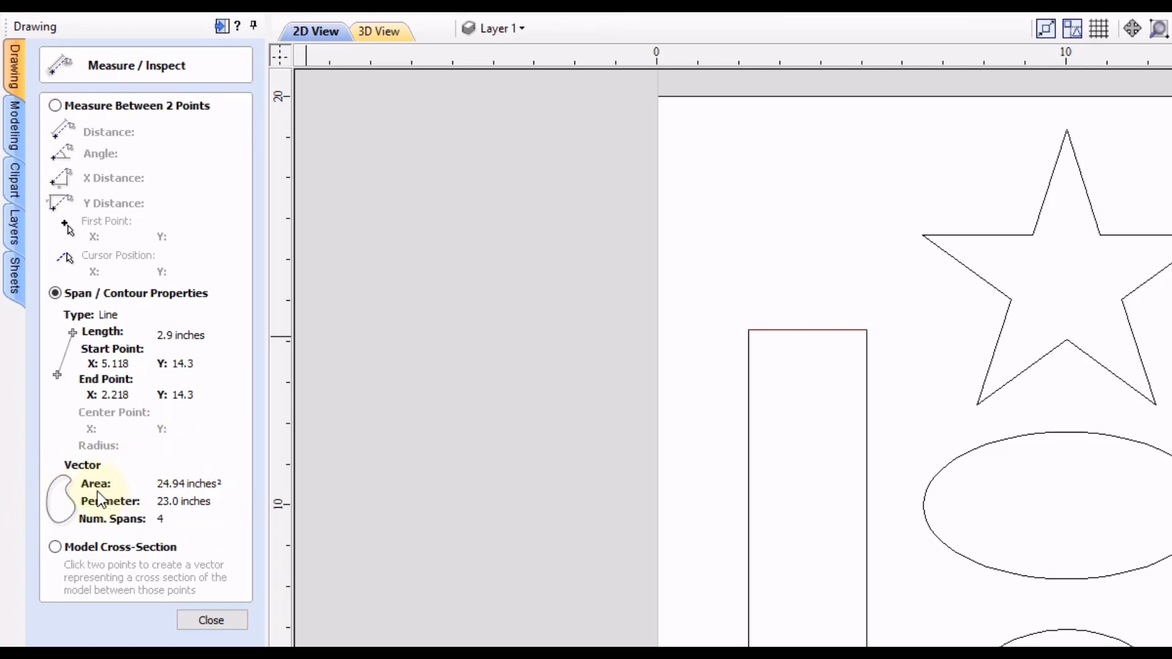
mouse_move(170, 500)
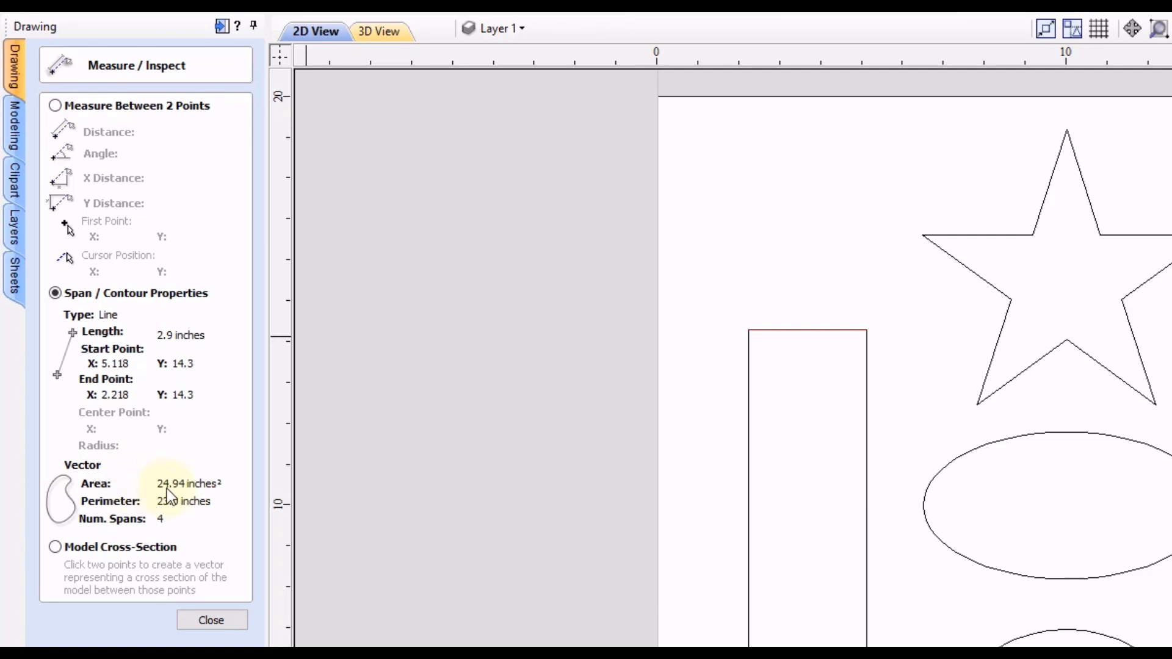
mouse_move(164, 497)
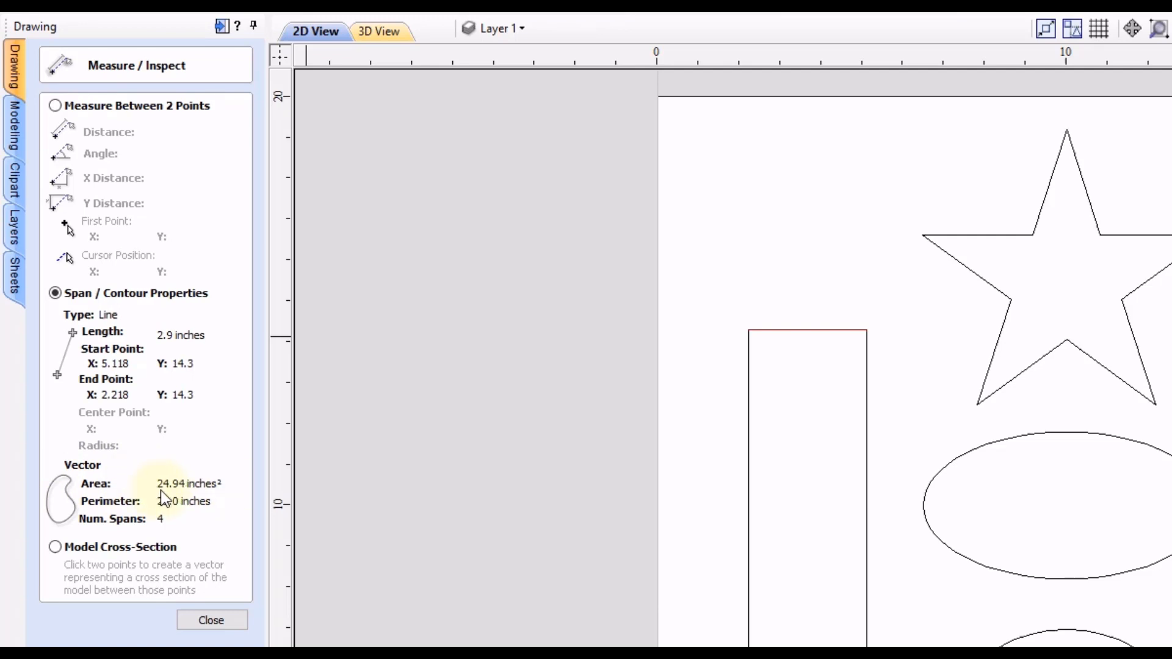
mouse_move(104, 518)
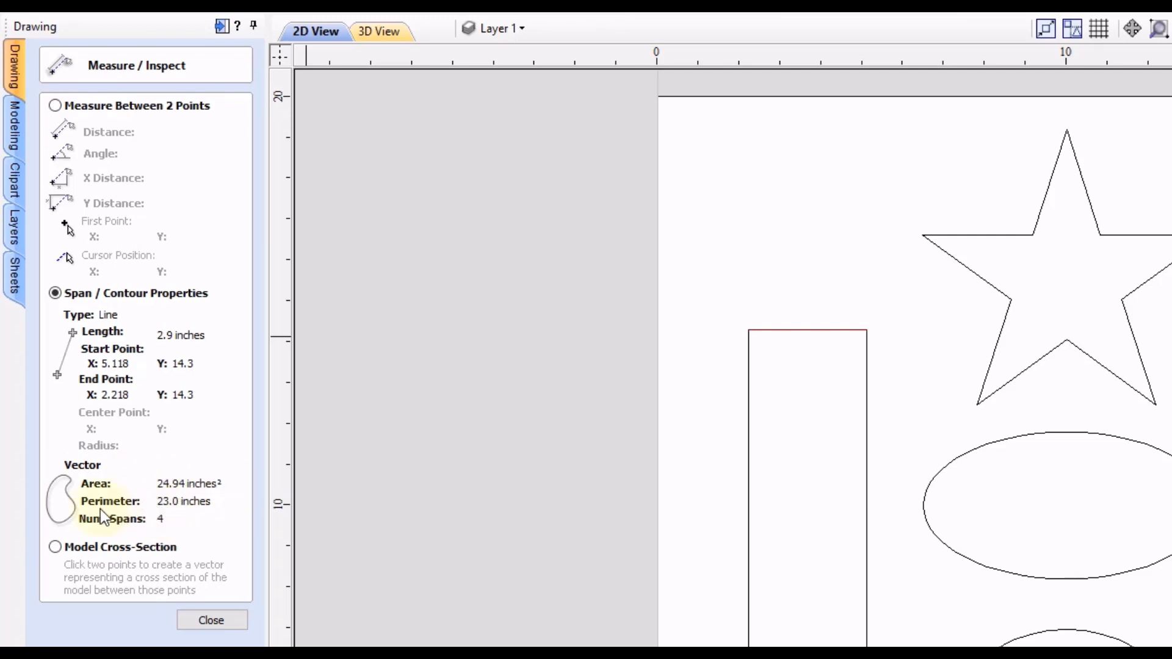
mouse_move(167, 517)
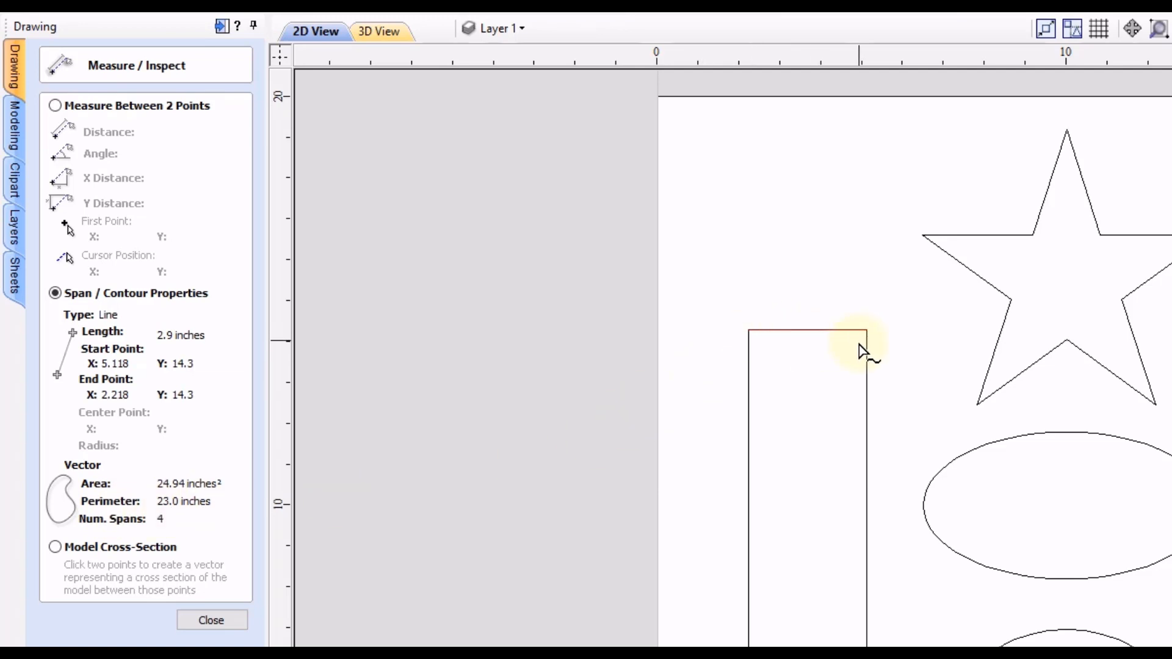
mouse_move(314, 541)
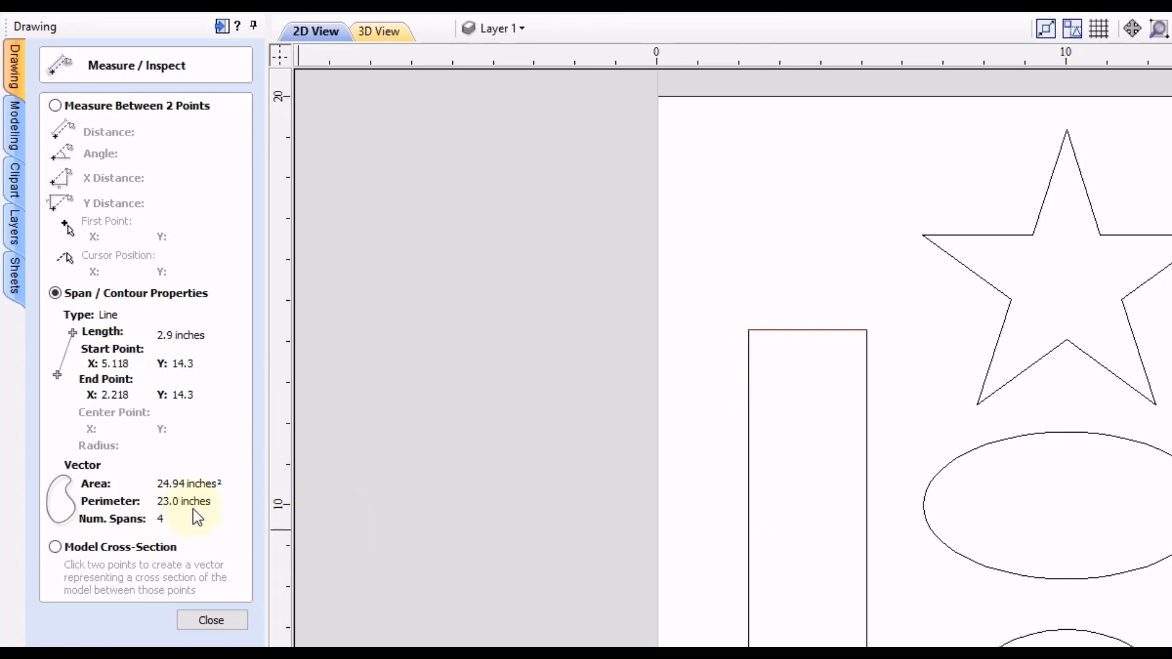
mouse_move(152, 535)
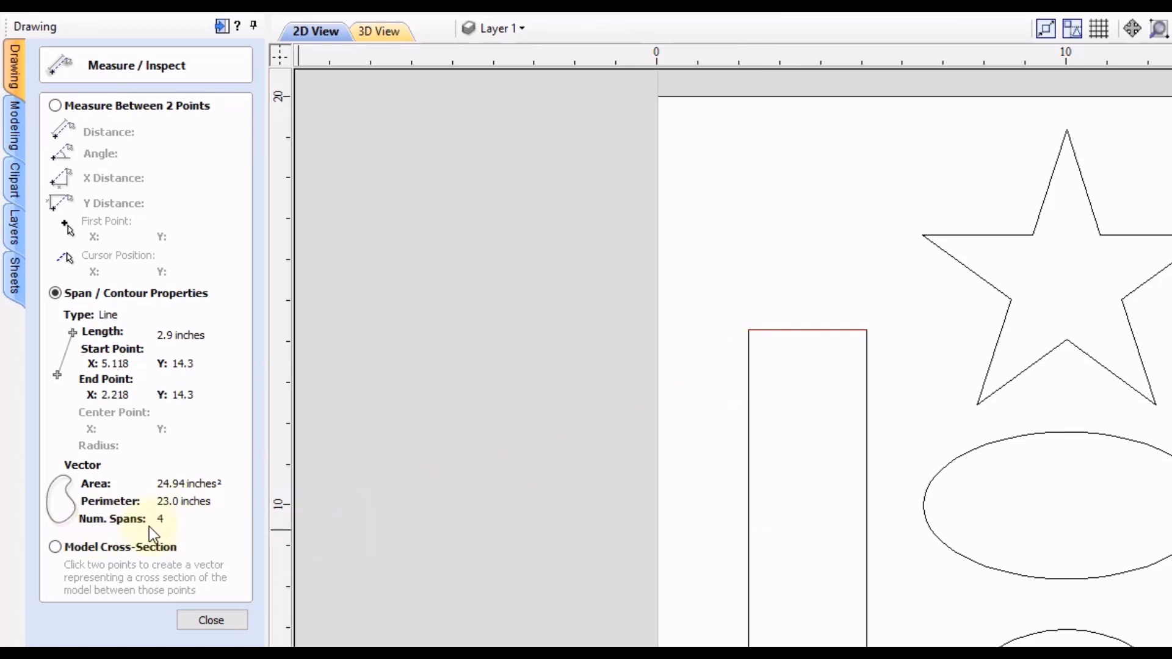
mouse_move(167, 538)
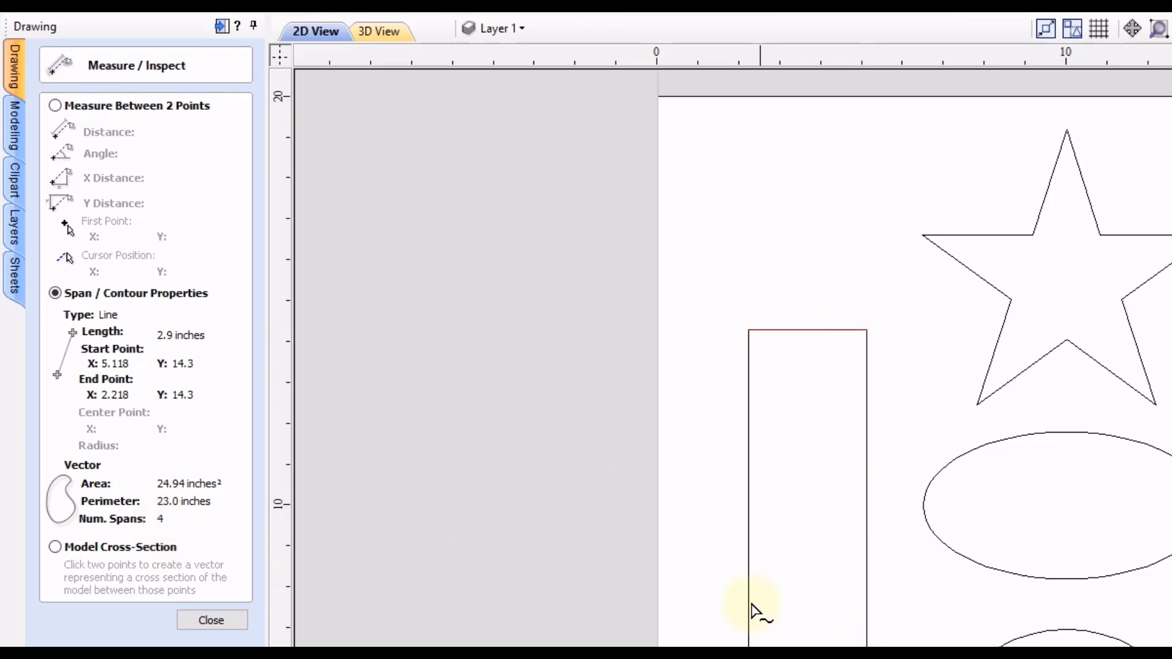
mouse_move(804, 366)
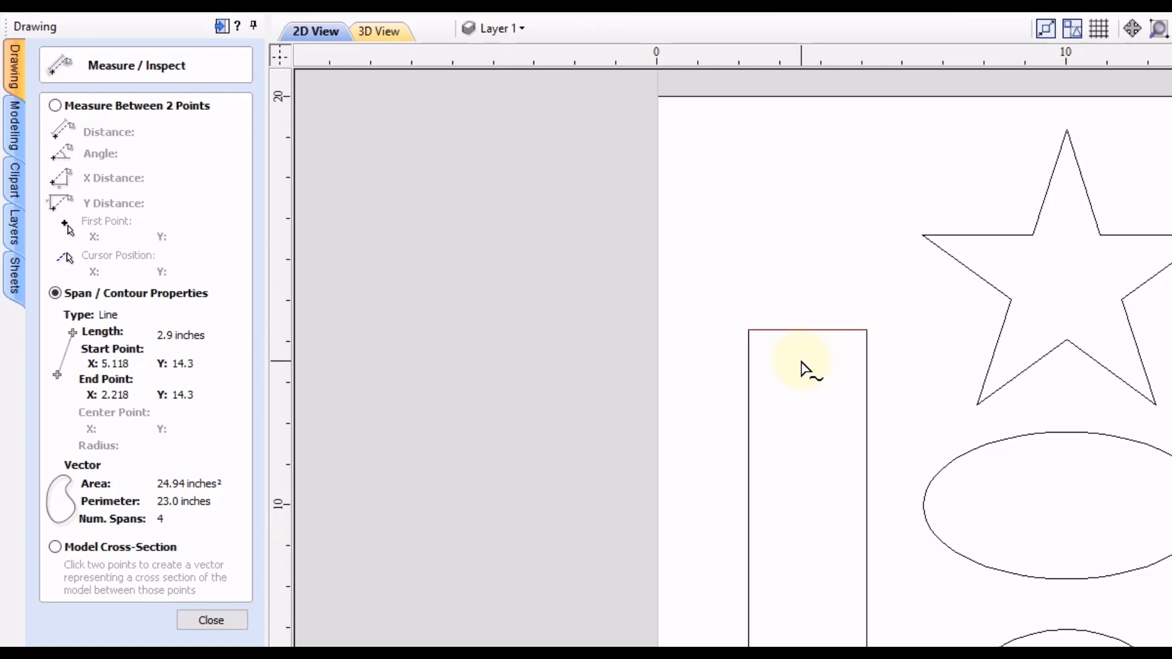
left_click(984, 236)
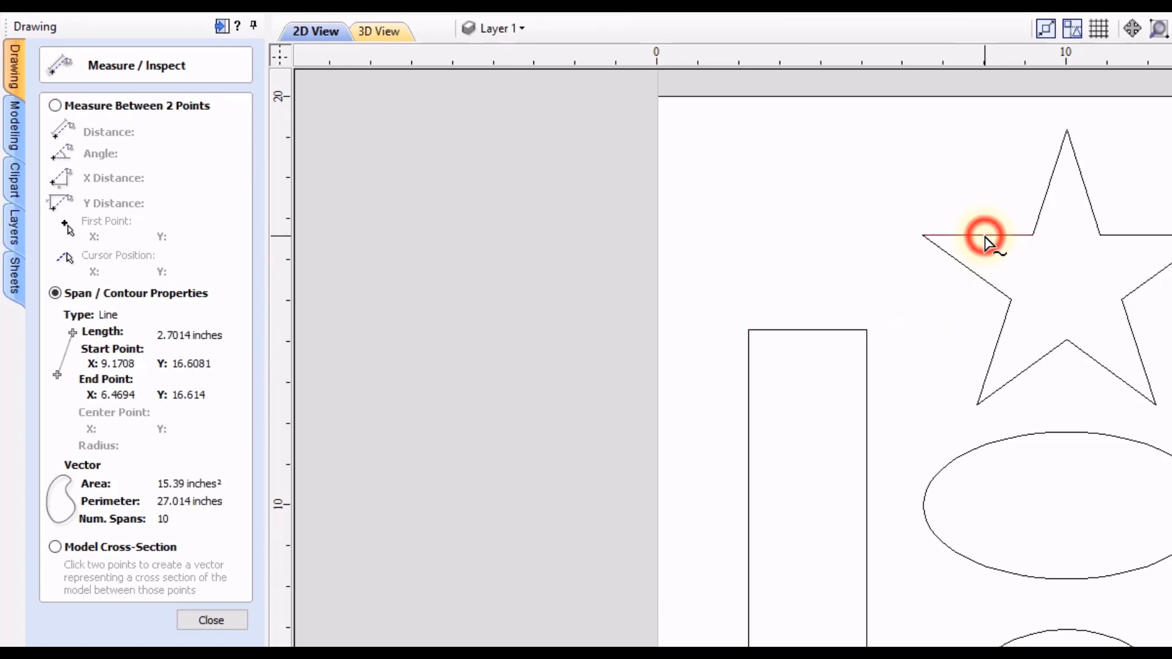
Inspect the star outline, then the circle's arc (5.1836 in, 34.21 in² area).
left_click(980, 236)
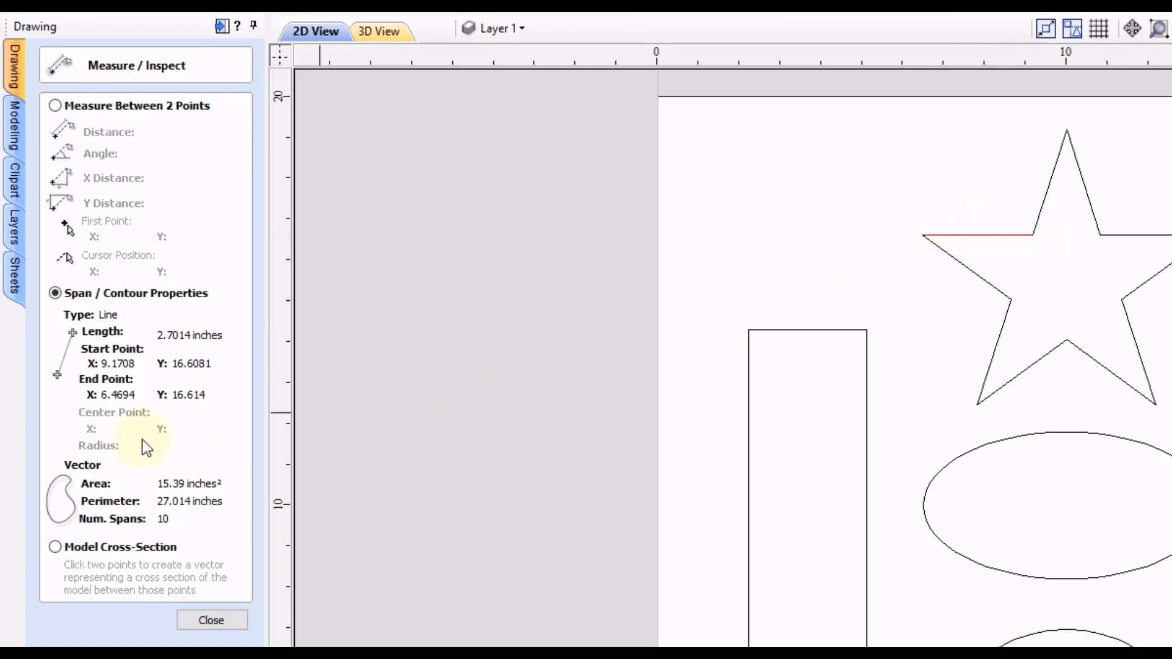
mouse_move(129, 341)
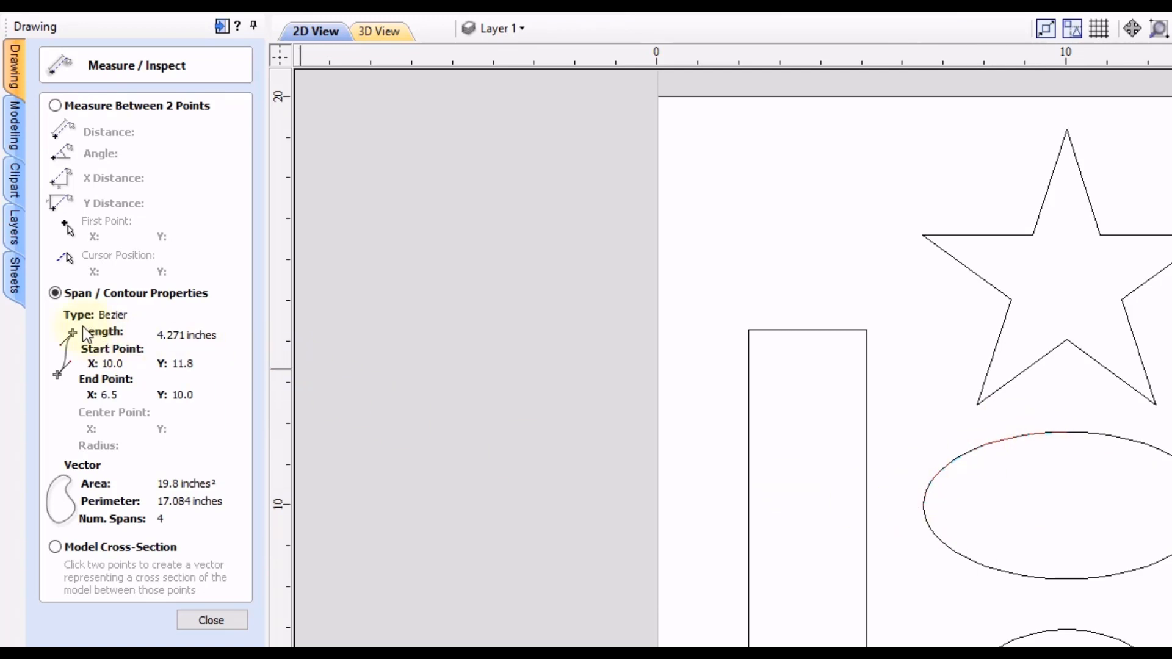
mouse_move(107, 331)
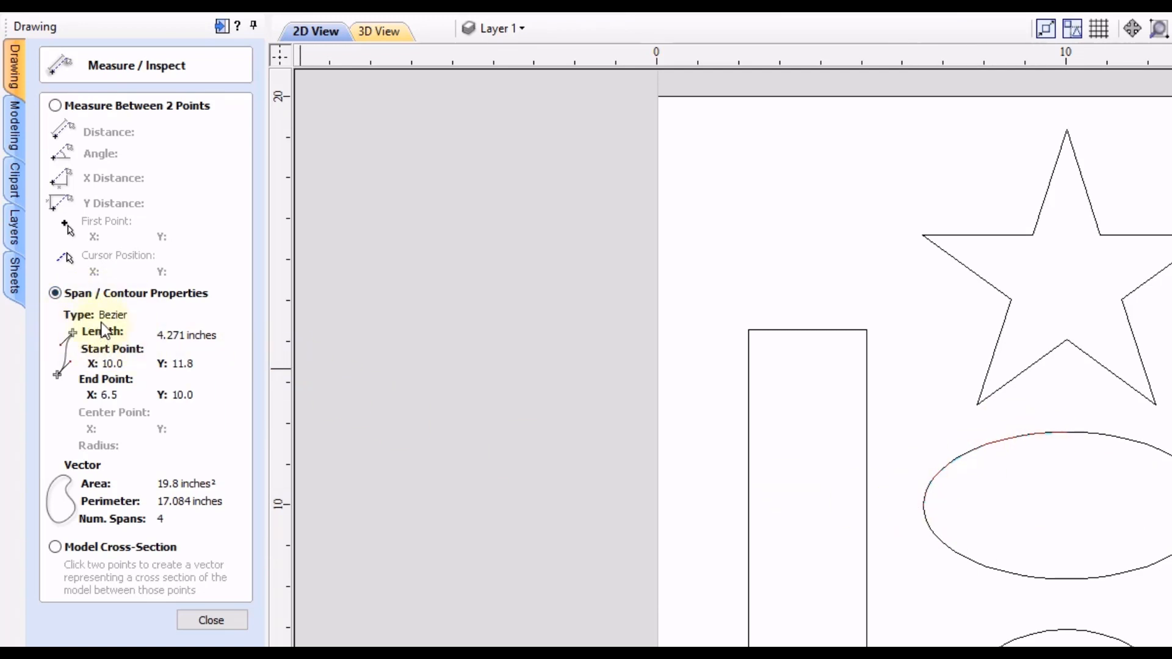
mouse_move(86, 489)
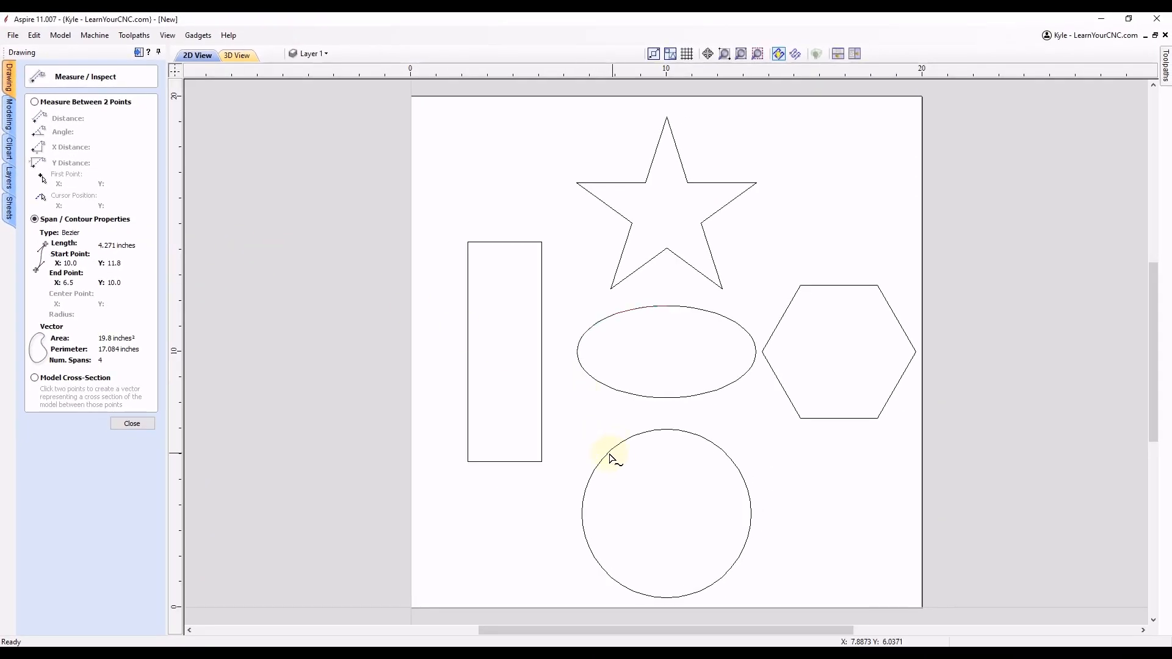
left_click(606, 455)
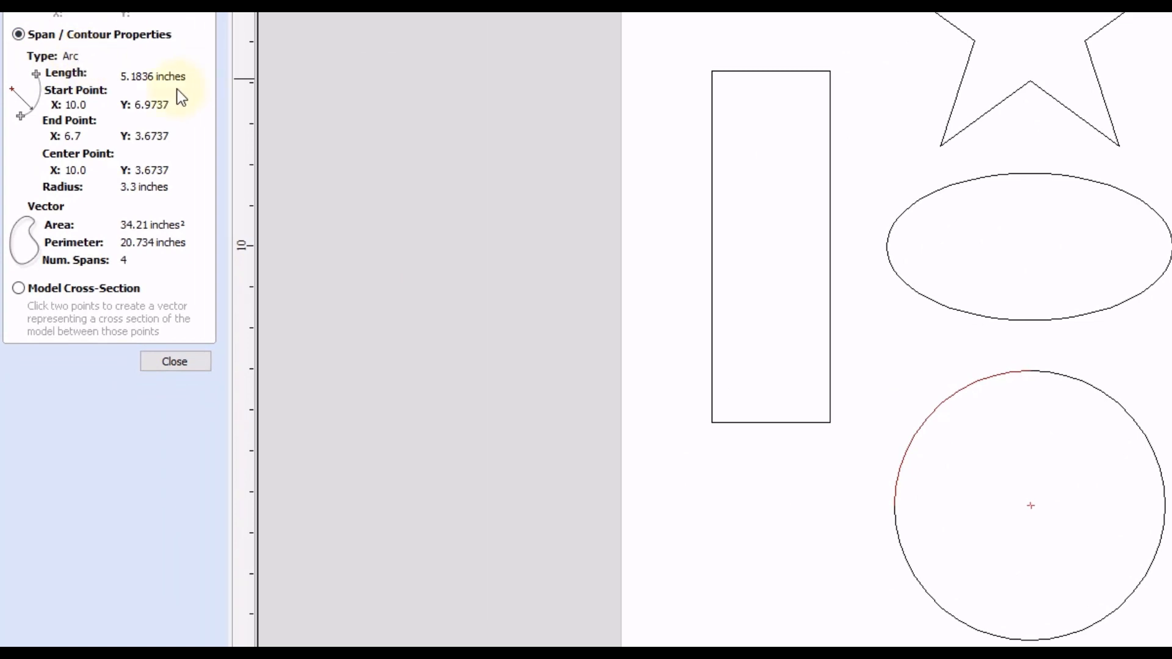
mouse_move(155, 90)
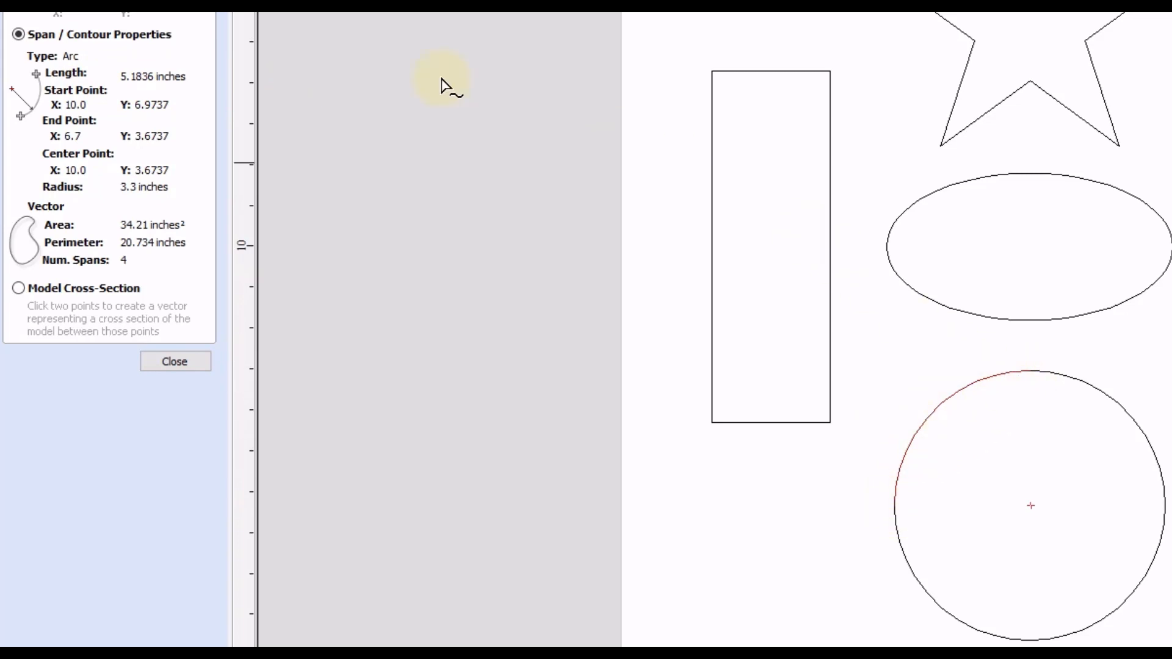
mouse_move(133, 112)
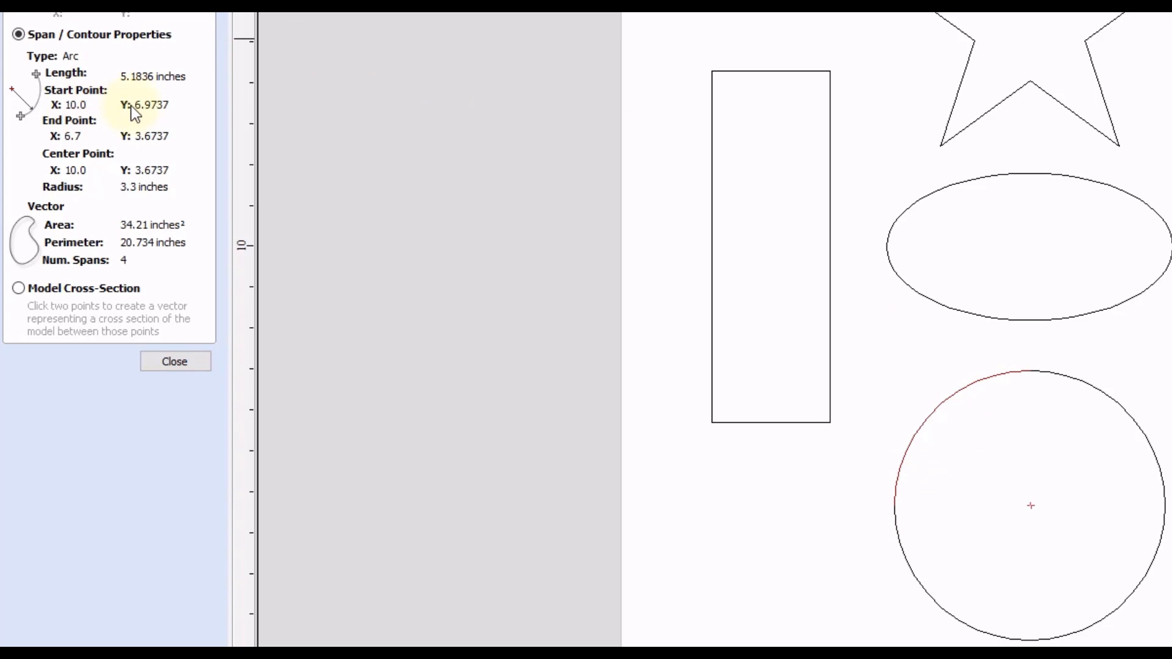
mouse_move(53, 177)
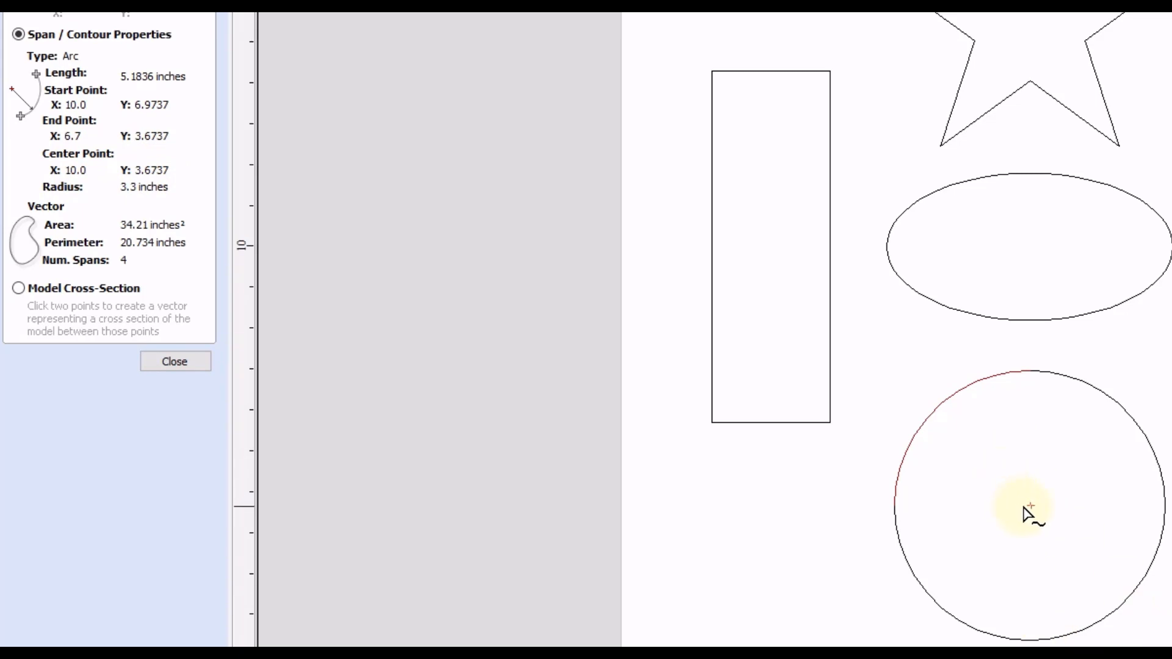
mouse_move(102, 212)
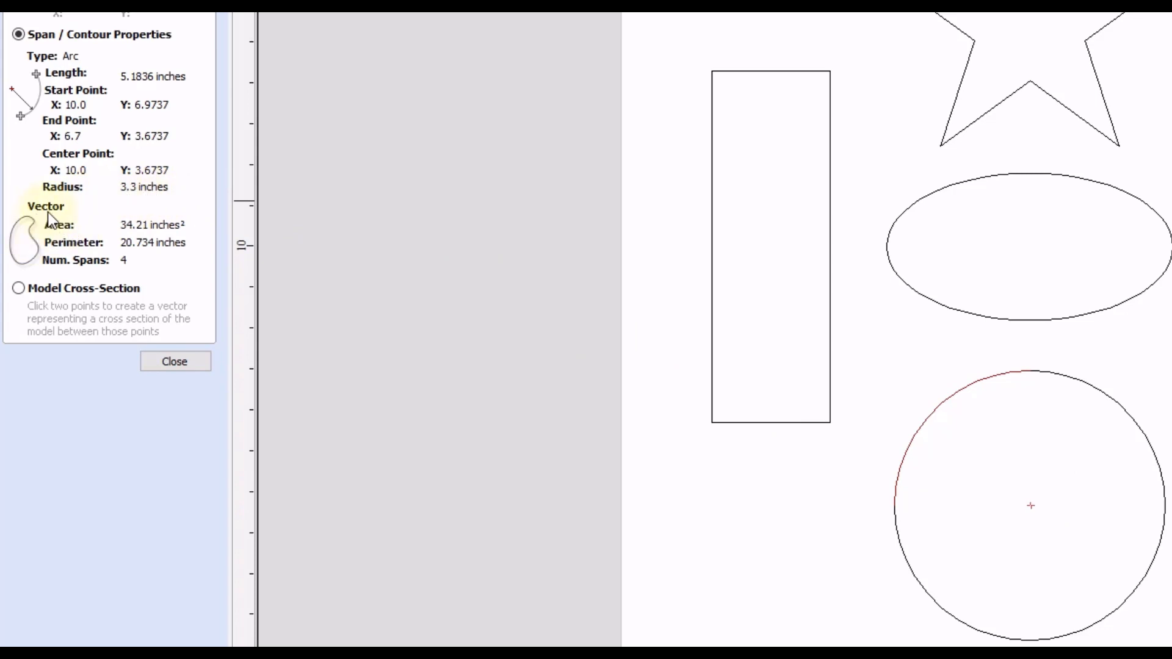
mouse_move(130, 239)
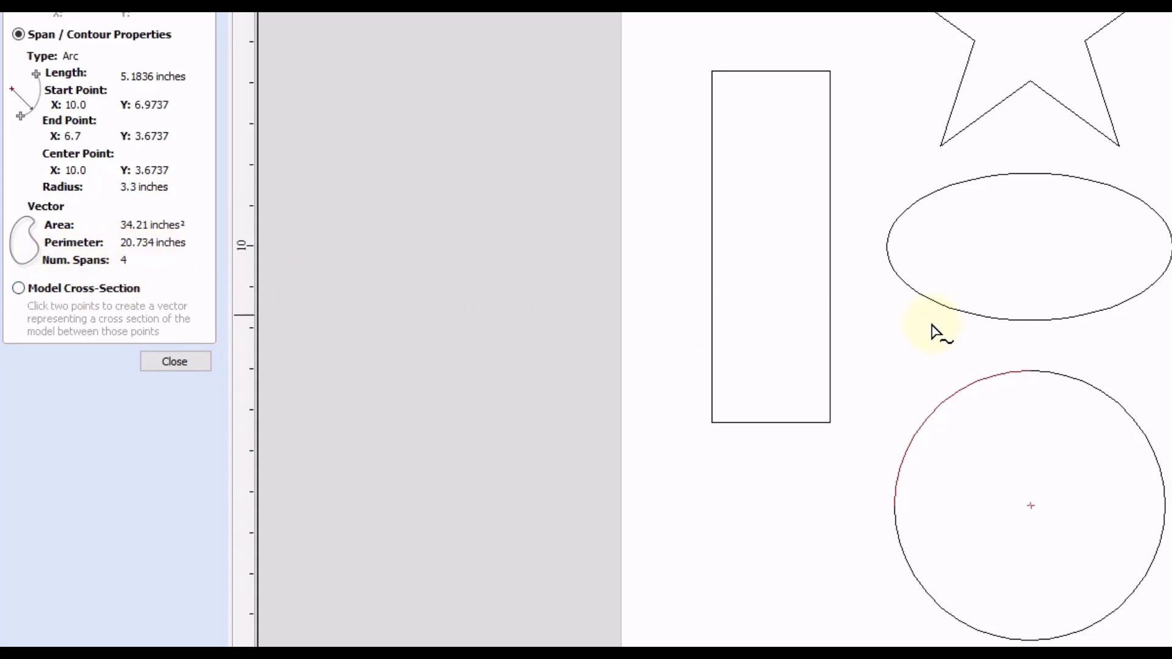
mouse_move(1025, 384)
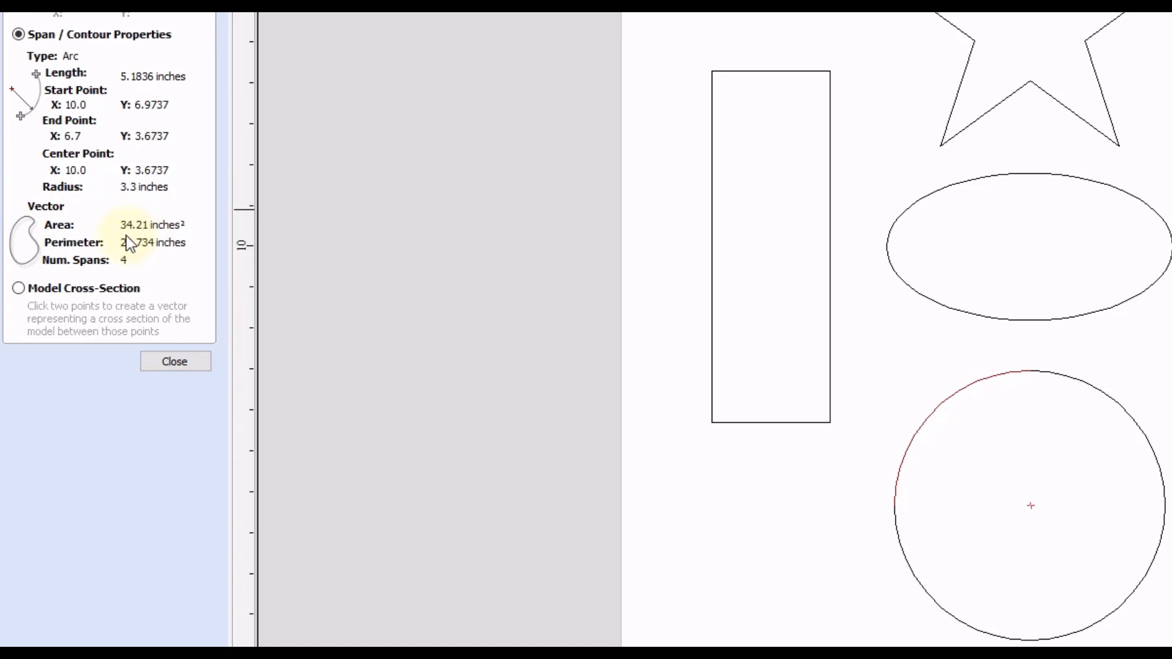
mouse_move(1025, 382)
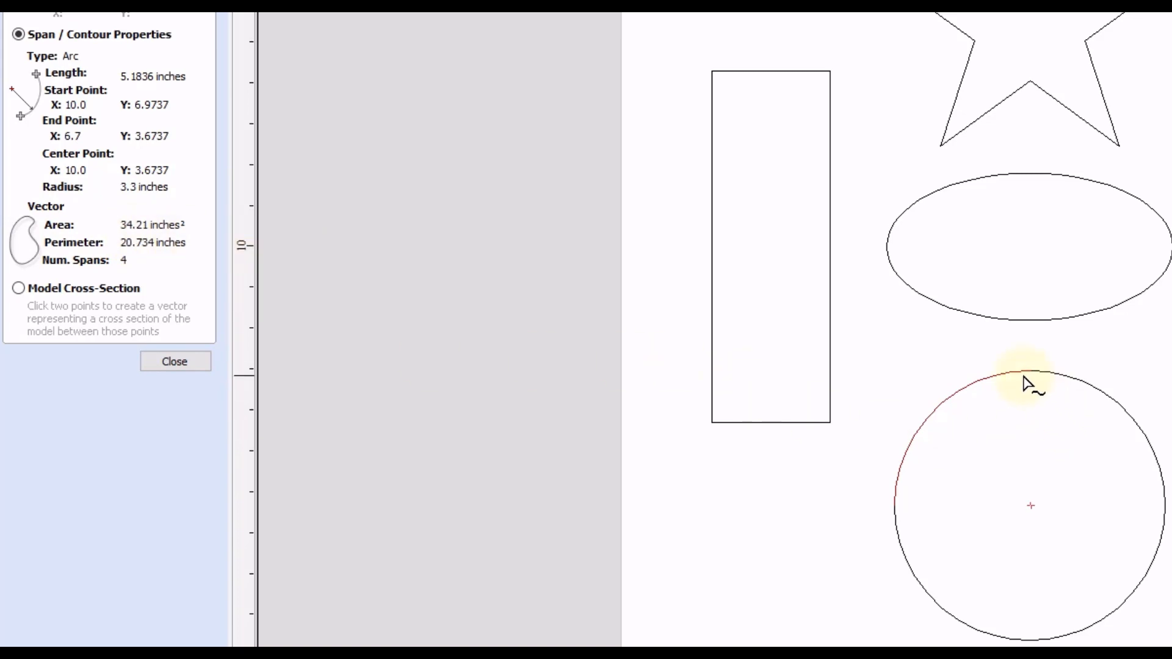
mouse_move(1052, 595)
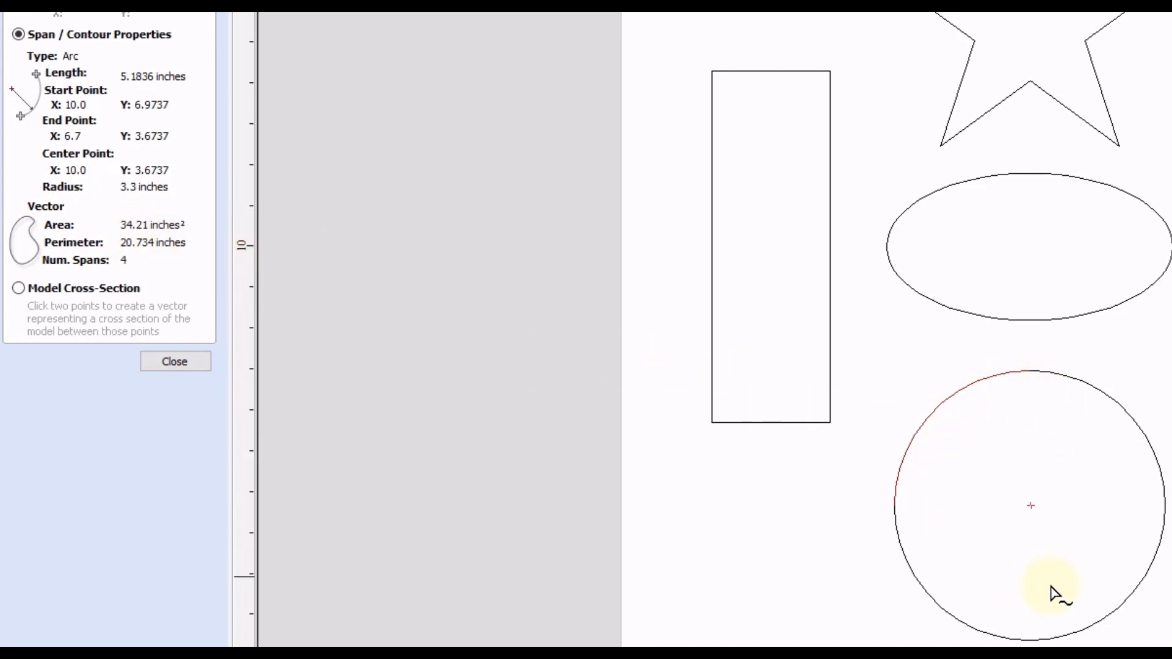
mouse_move(1091, 454)
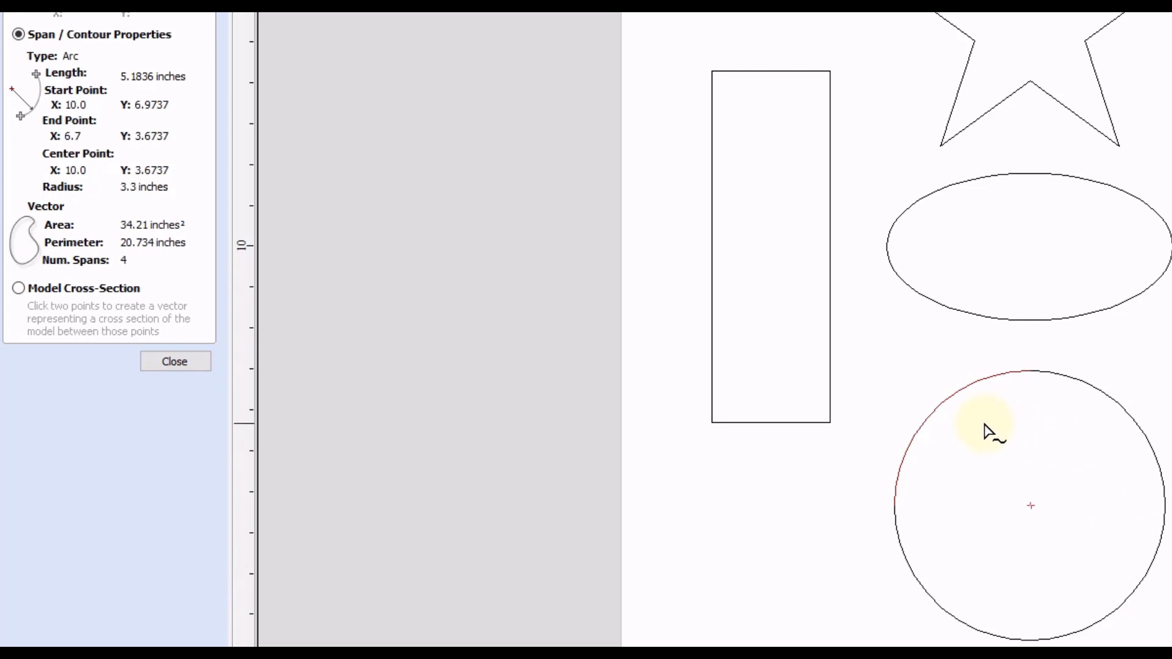
mouse_move(1052, 418)
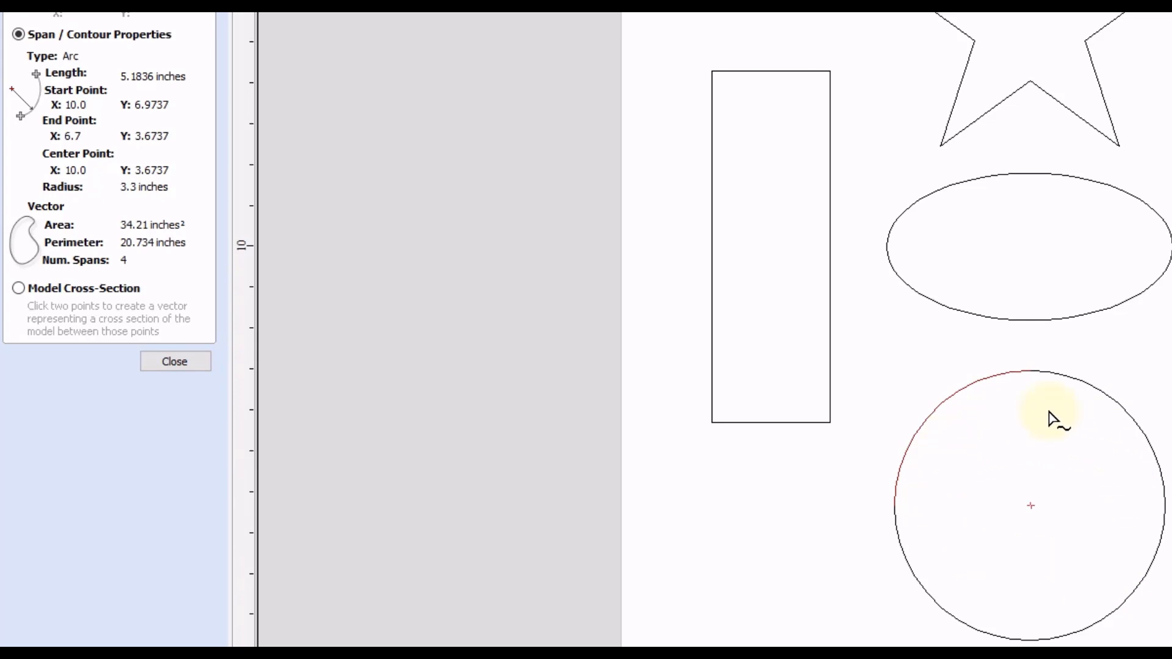
mouse_move(978, 549)
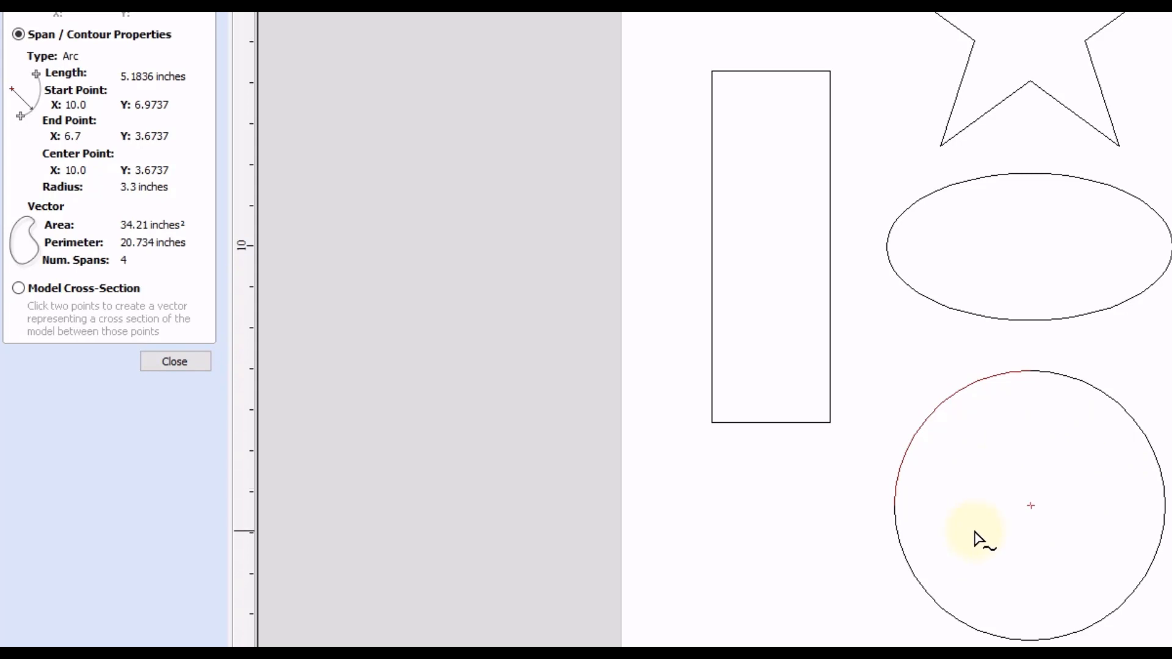
mouse_move(1026, 573)
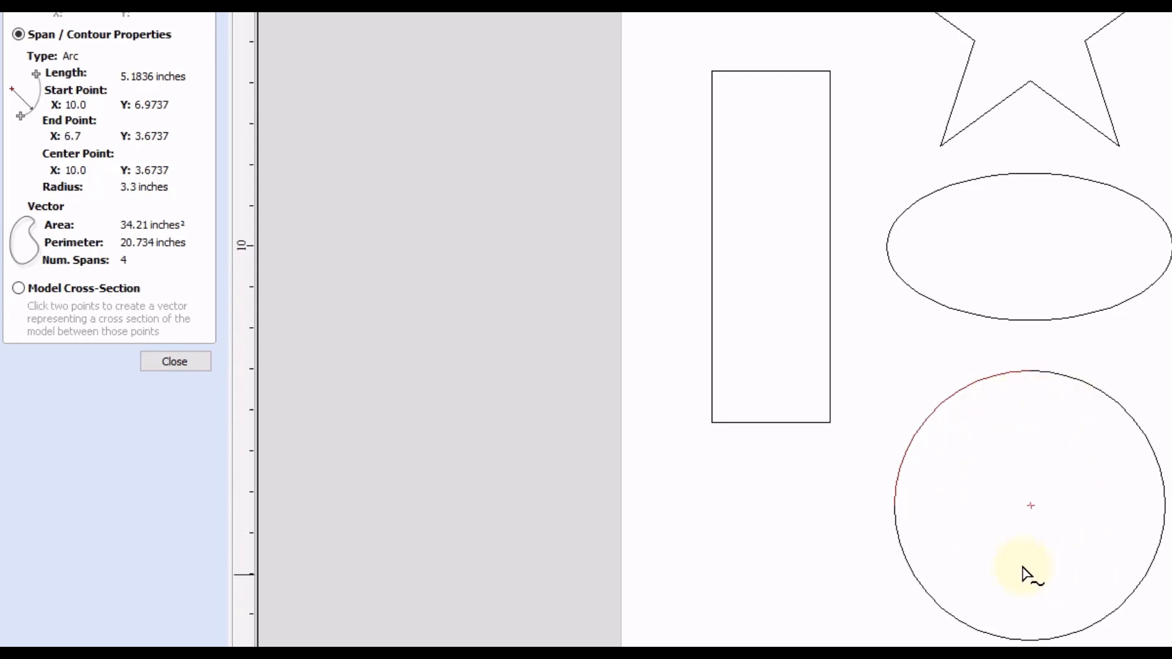
mouse_move(1030, 440)
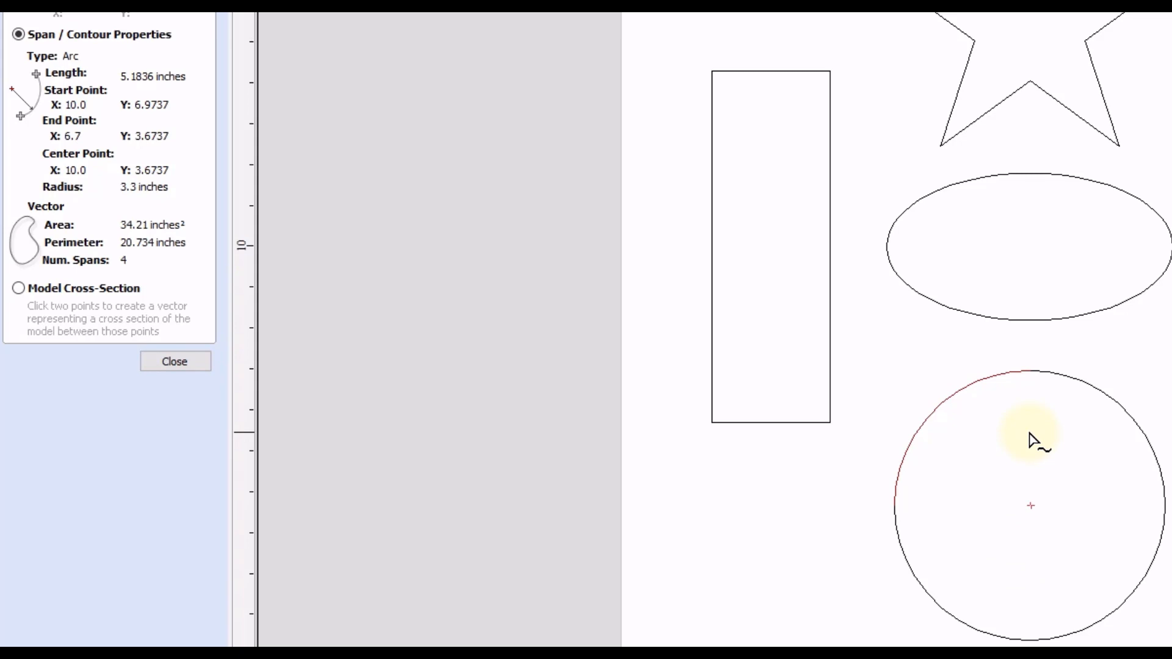
mouse_move(1128, 494)
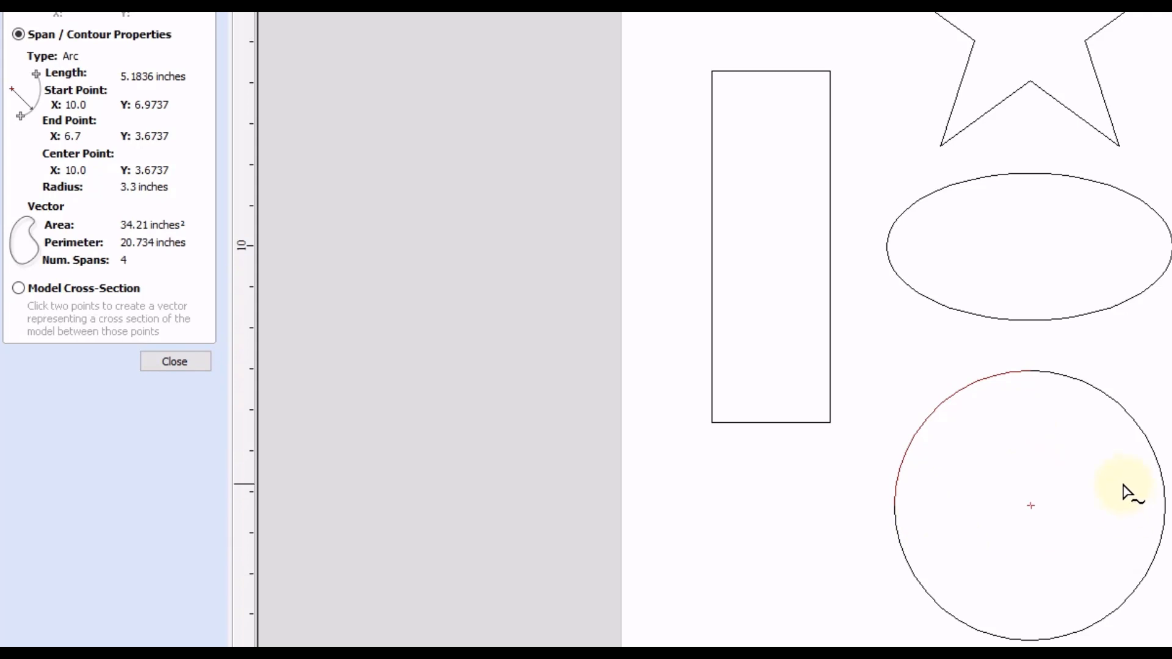
mouse_move(960, 503)
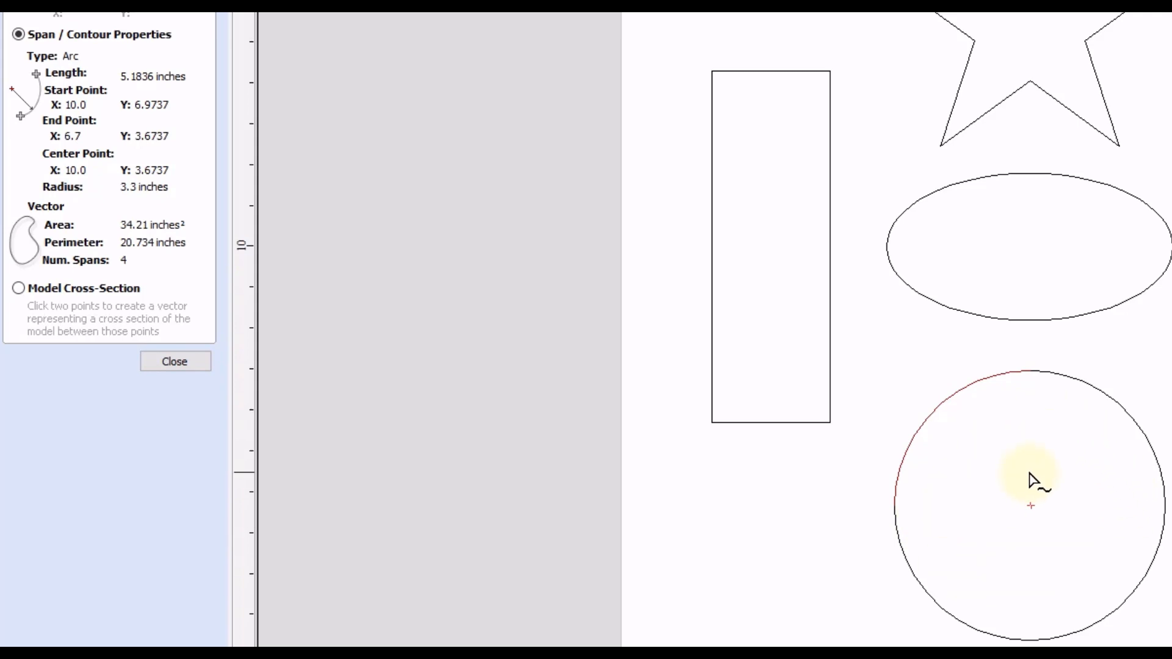
mouse_move(97, 239)
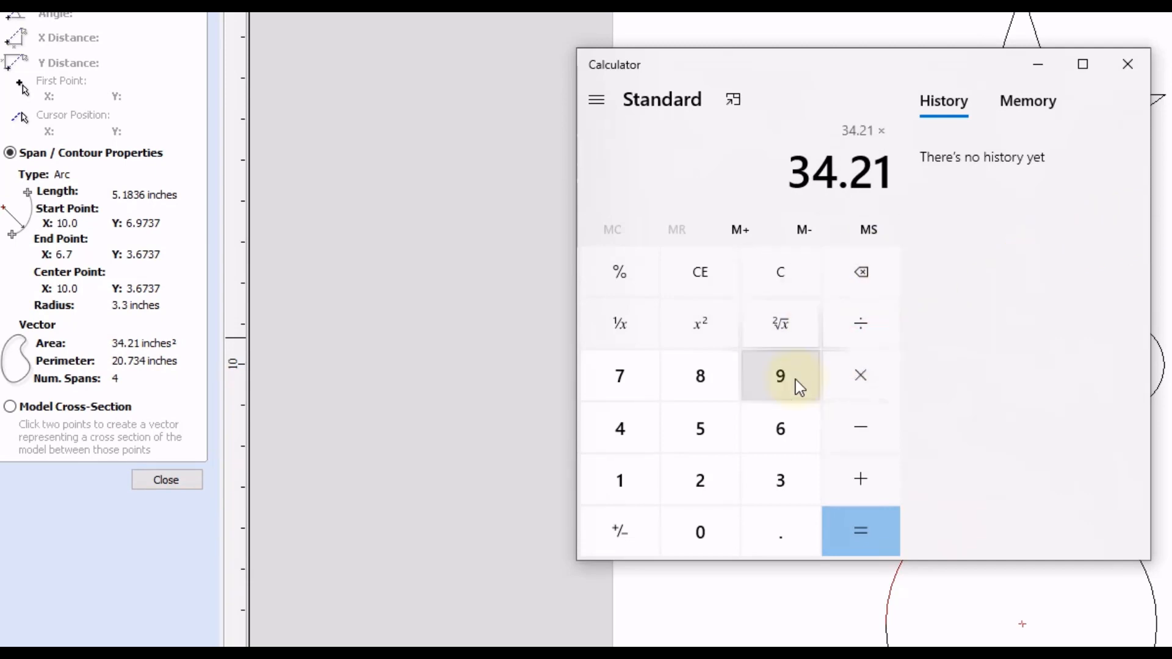
Multiply the 34.21 area by 0.75 depth for 25.6575 in Calculator.
left_click(700, 428)
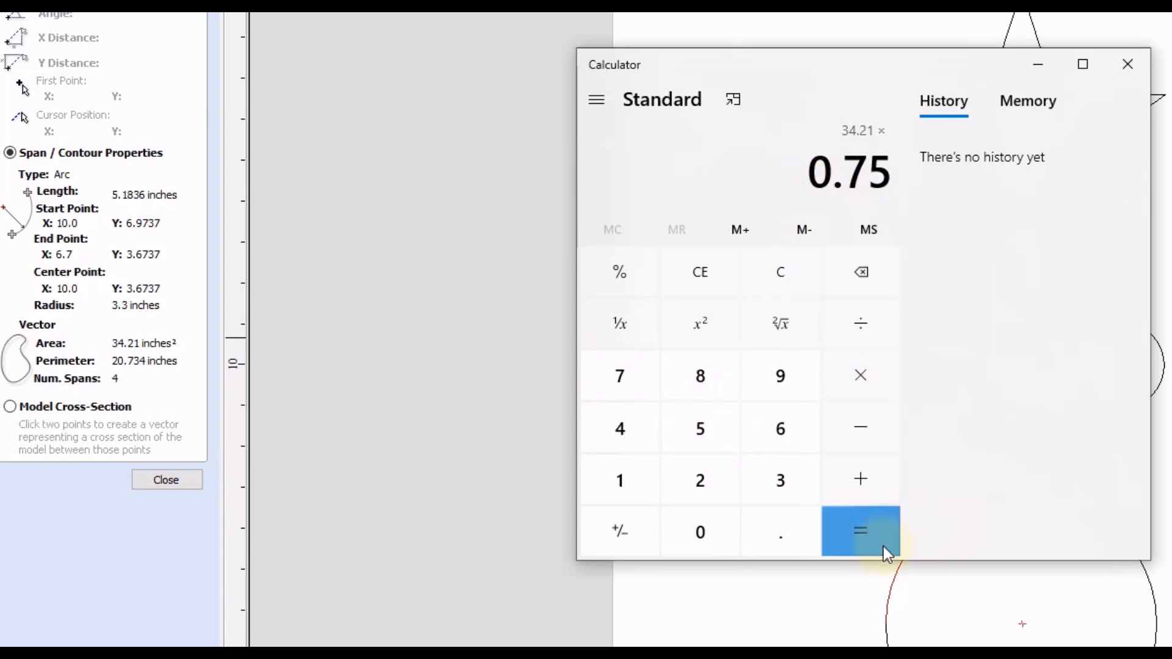
left_click(859, 531)
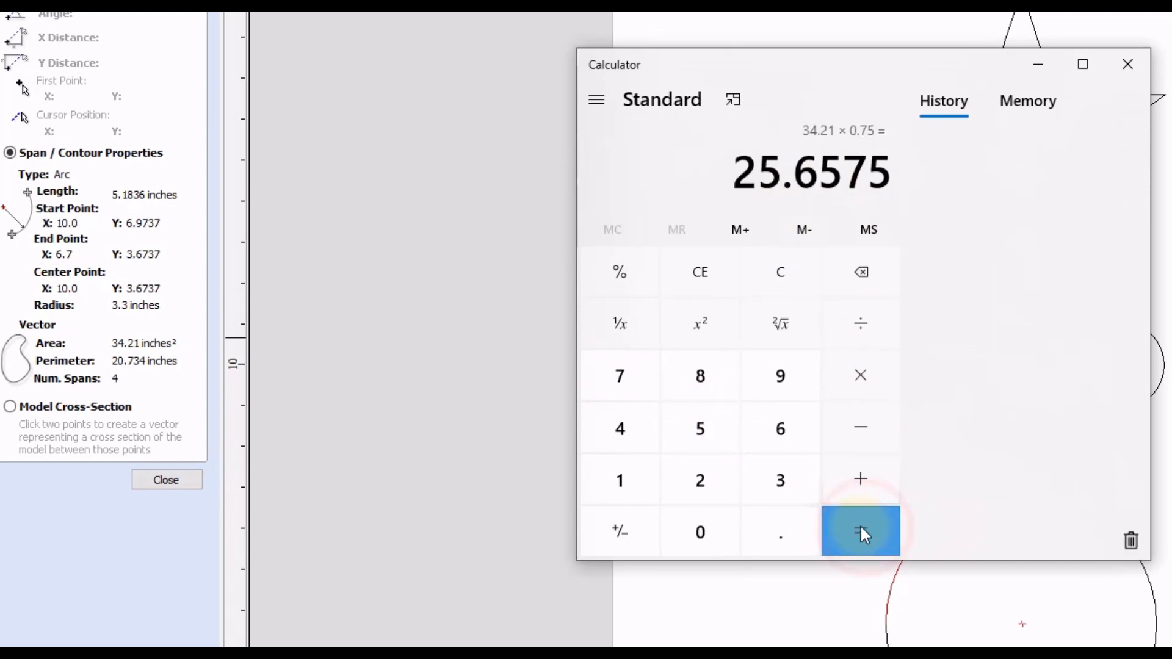
left_click(860, 532)
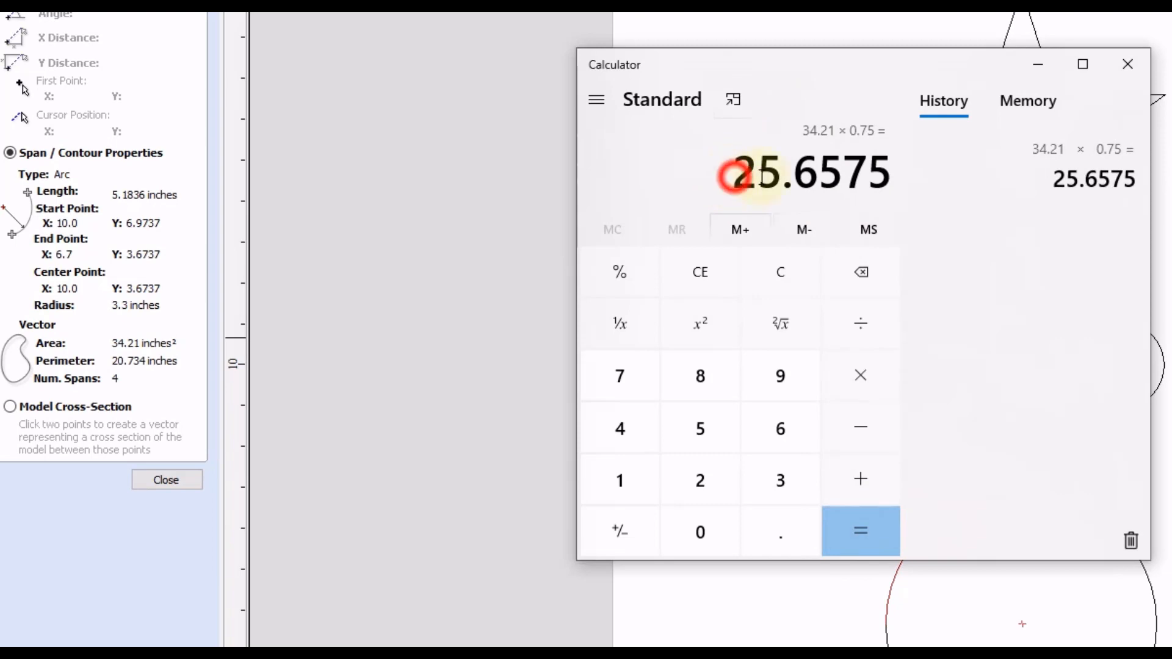